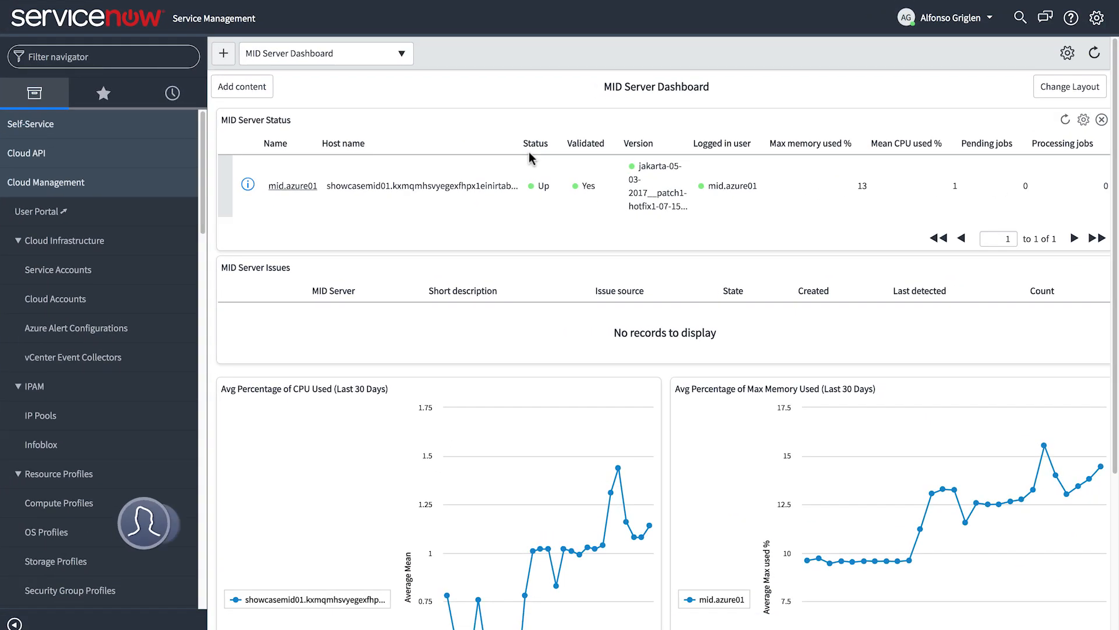
- Open the Cloud User Portal showing monthly spend, quota, recent stacks and stack health
click(36, 211)
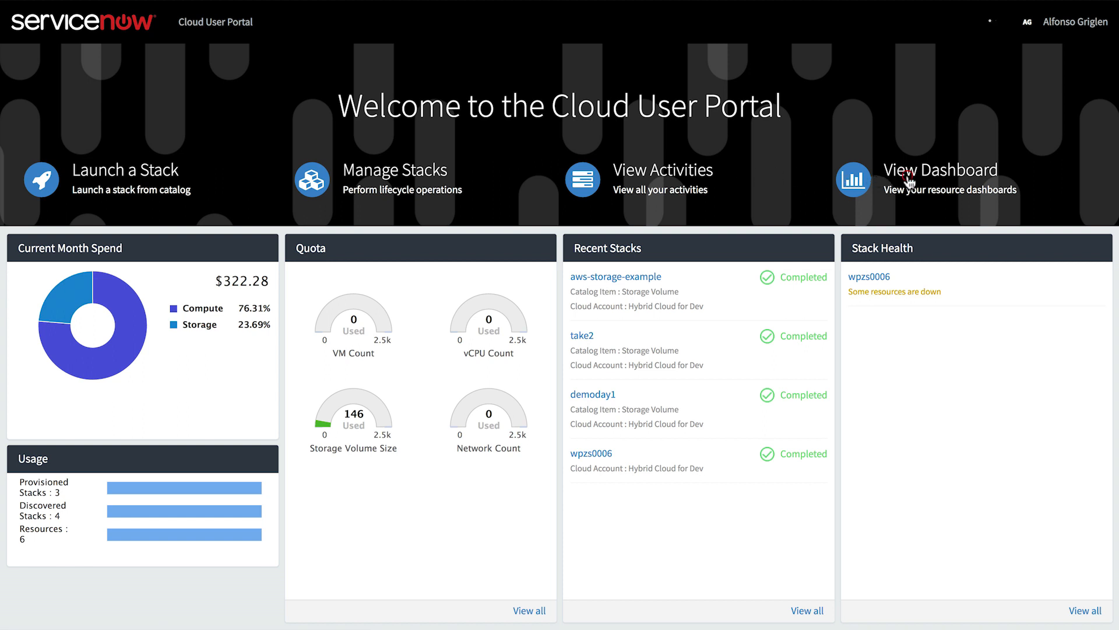
- Filter the Cloud Billing dashboard to This quarter, Compute and Azure, totaling 173.38
click(941, 170)
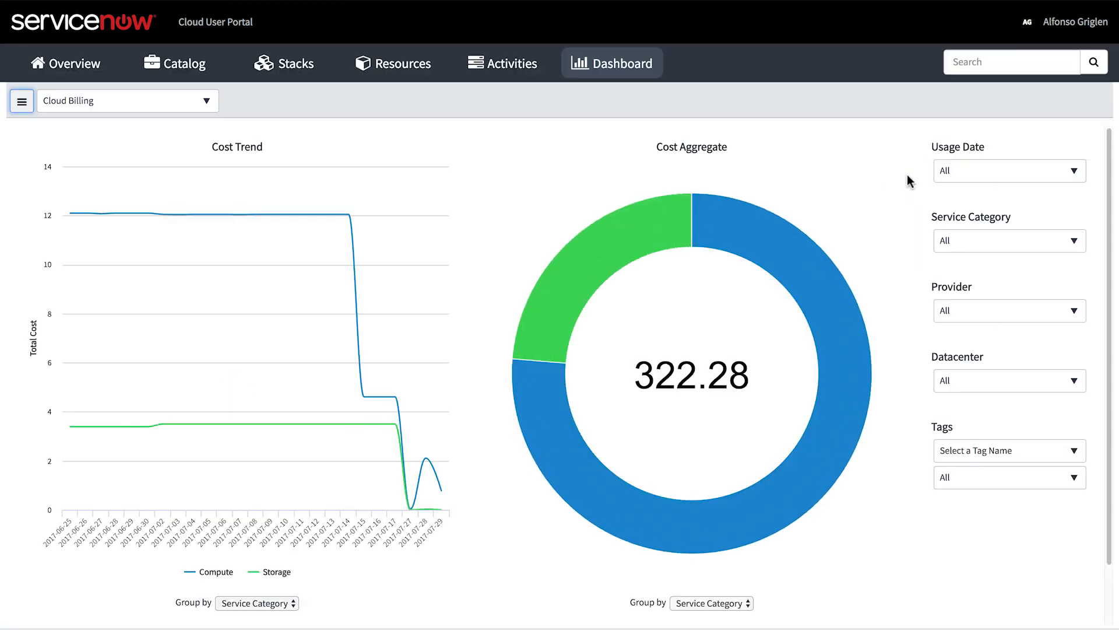
click(1008, 170)
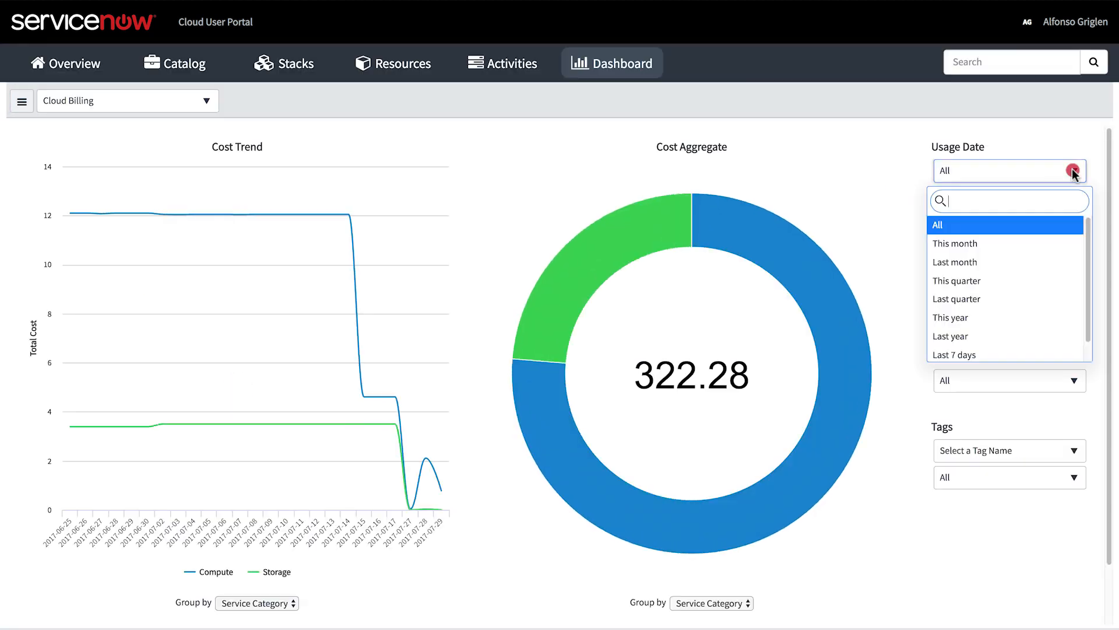
click(956, 280)
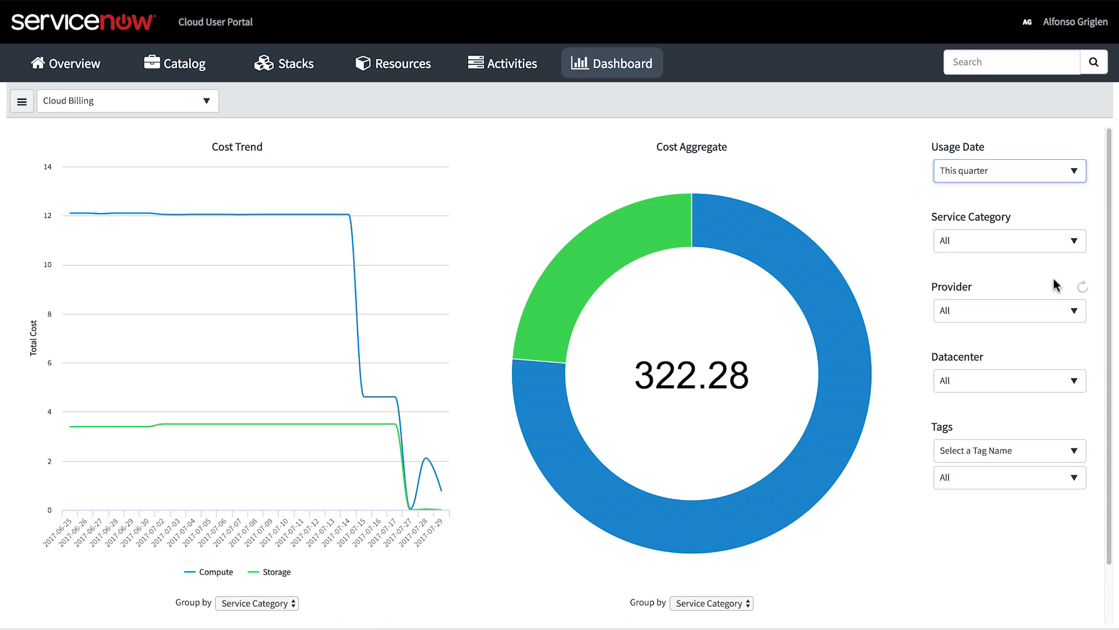
click(1009, 241)
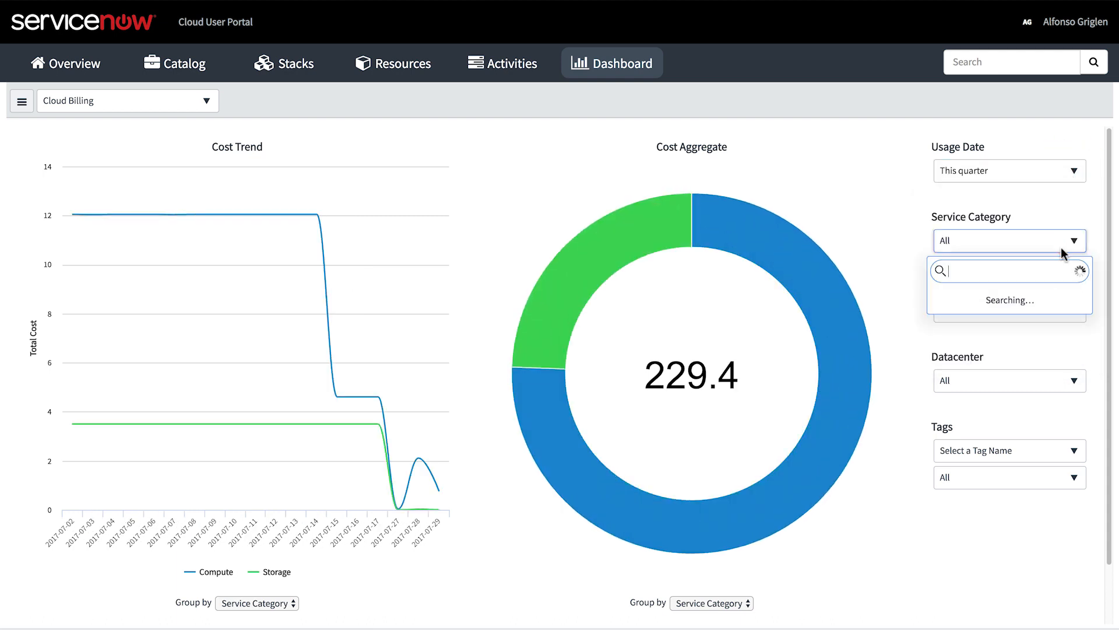
click(1008, 240)
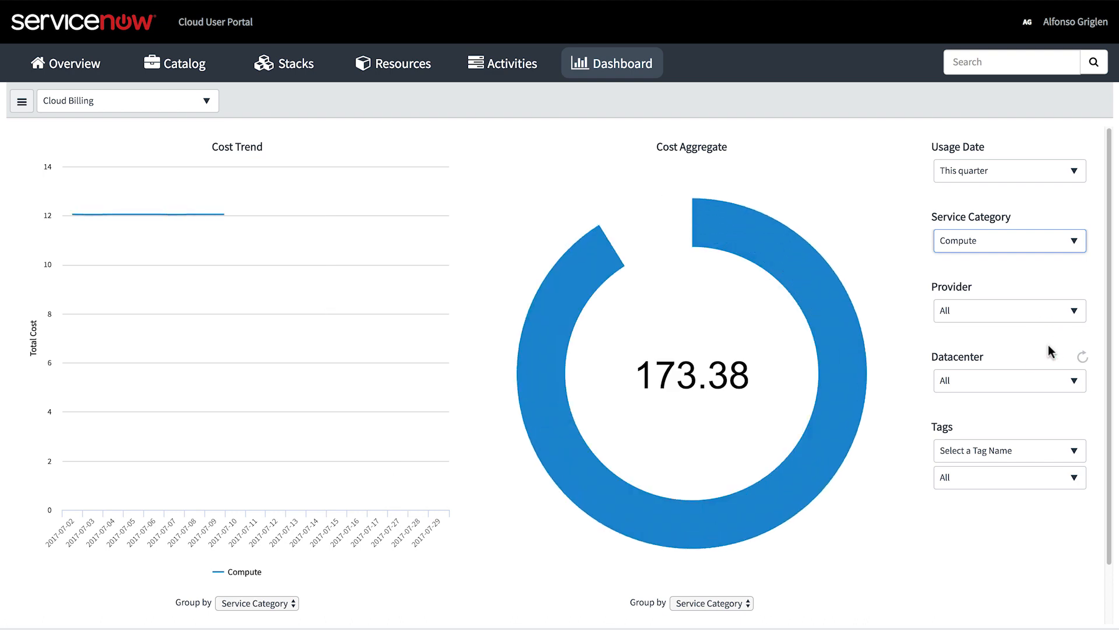
click(1008, 310)
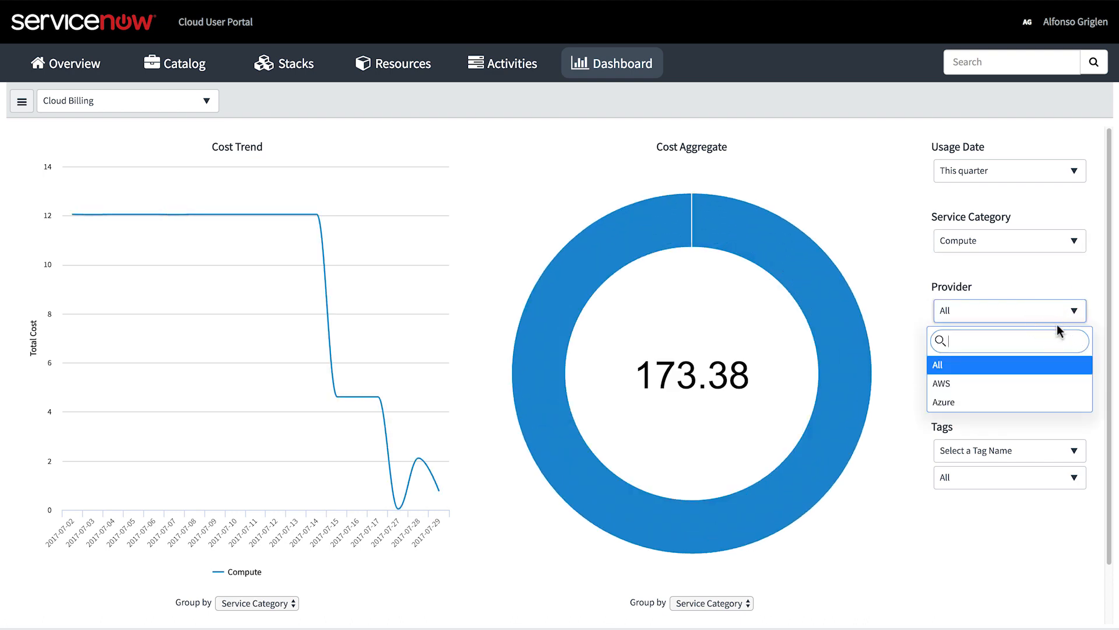
click(942, 401)
text(West)
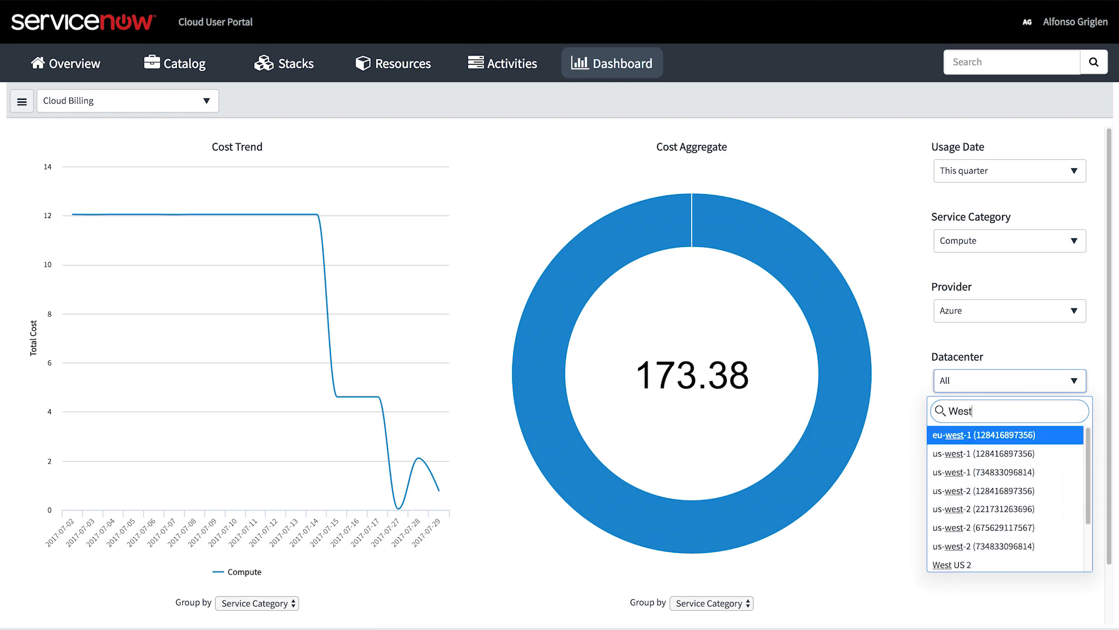
- Limit billing costs to the West US 2 datacenter, dropping the total to 2.92
click(950, 565)
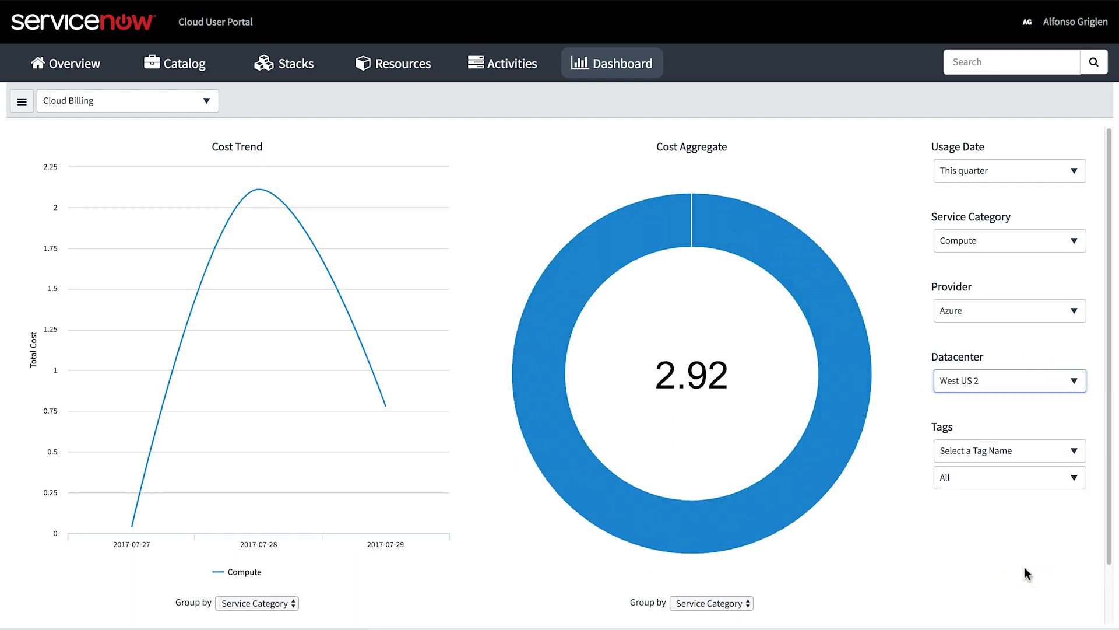
mouse_move(560, 435)
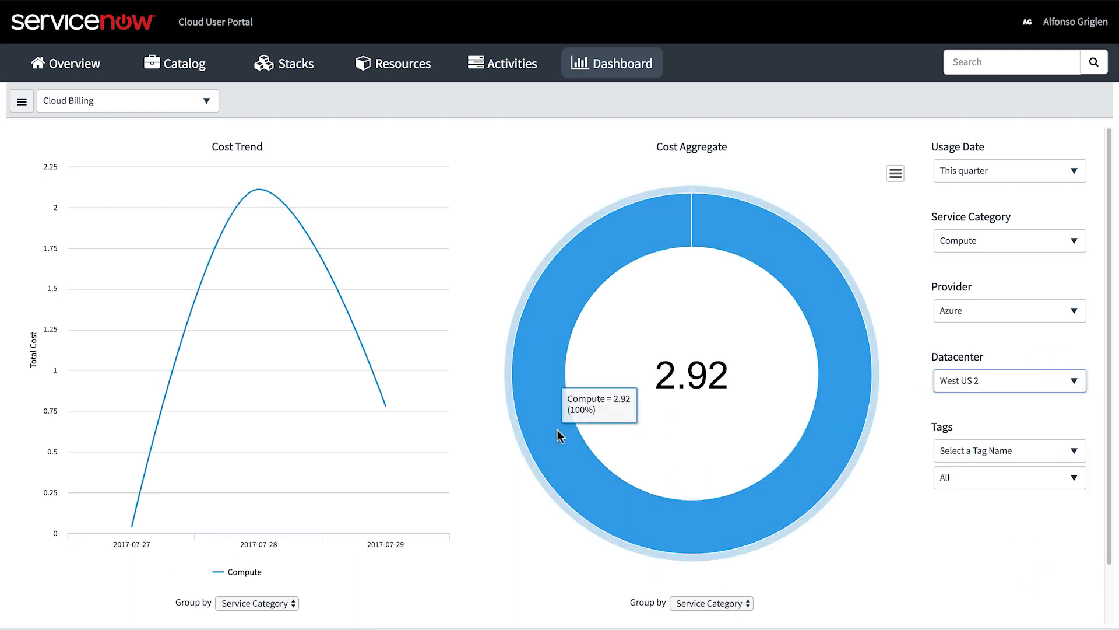
mouse_move(385, 406)
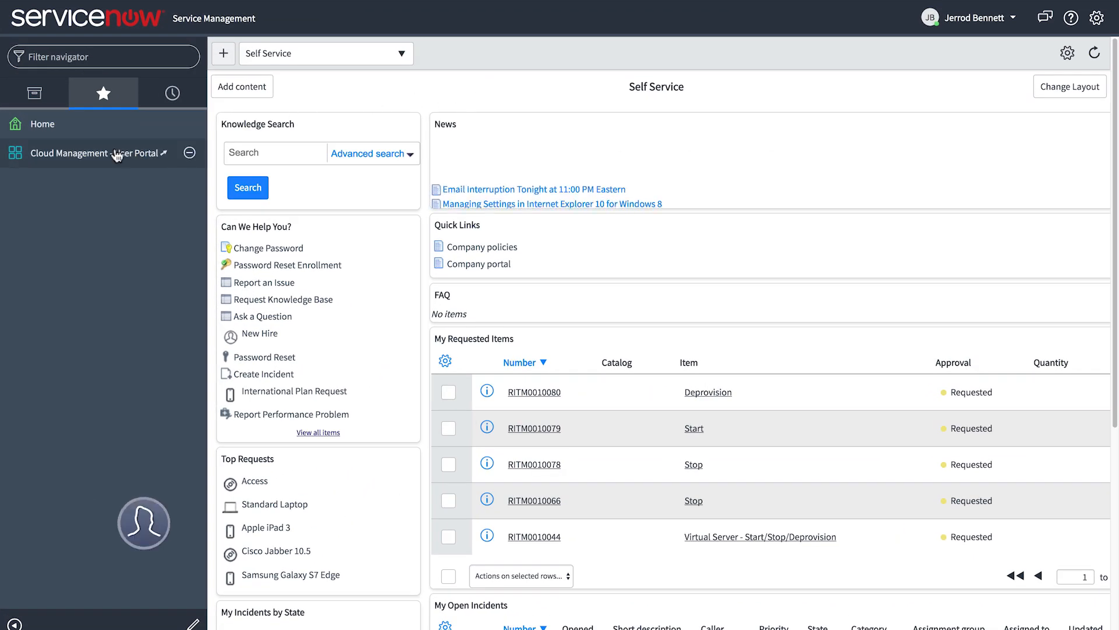
- From the User Portal, open the stack catalog and show its five Compute items
click(89, 153)
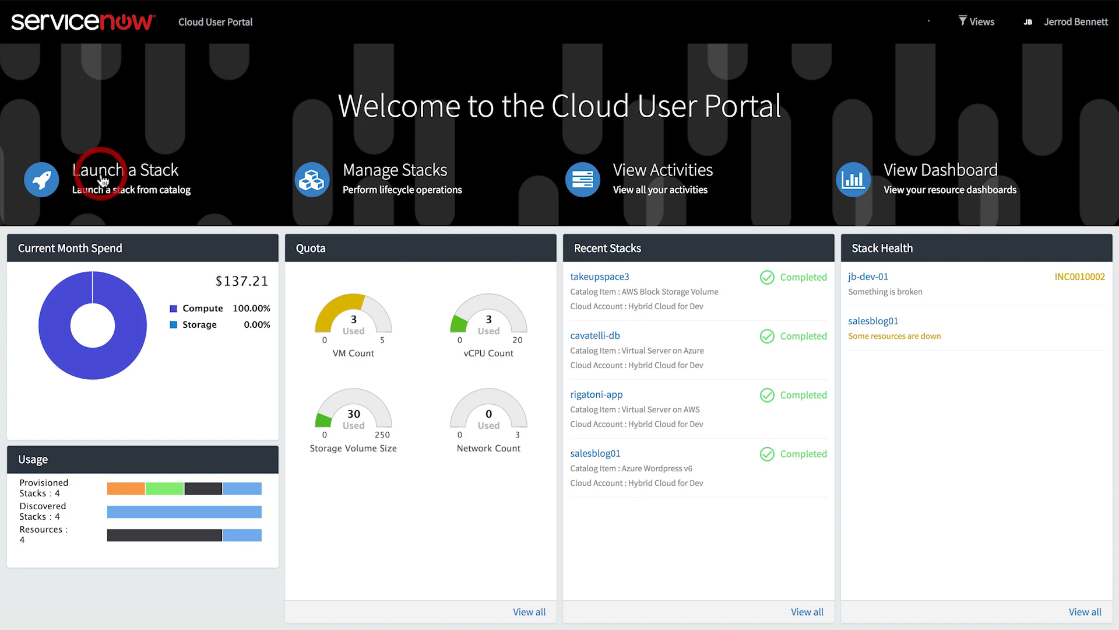
click(108, 175)
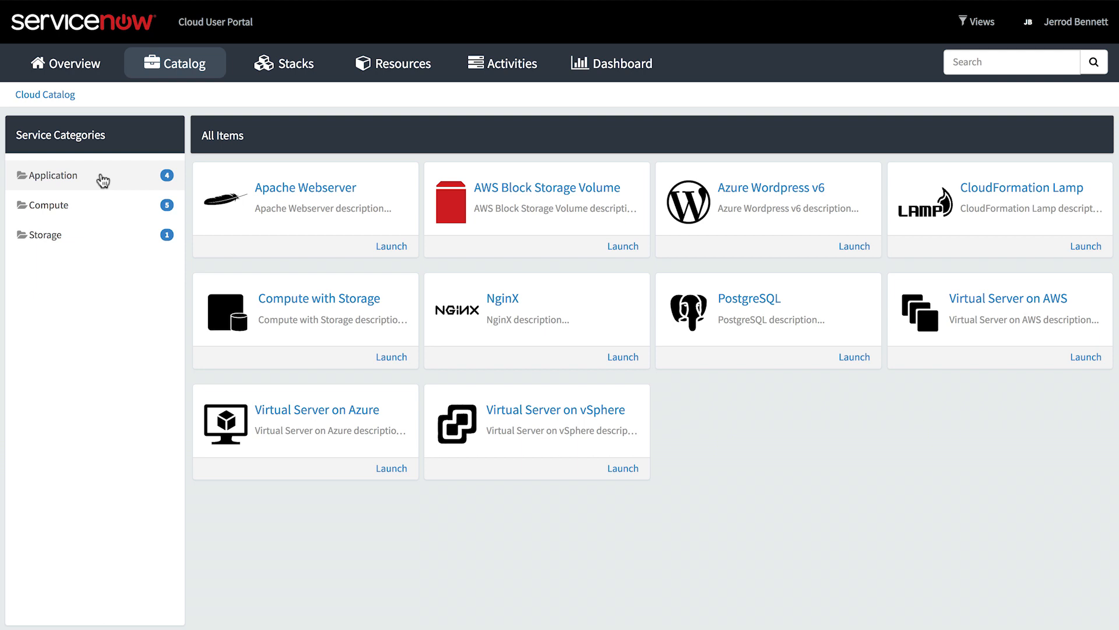
click(49, 205)
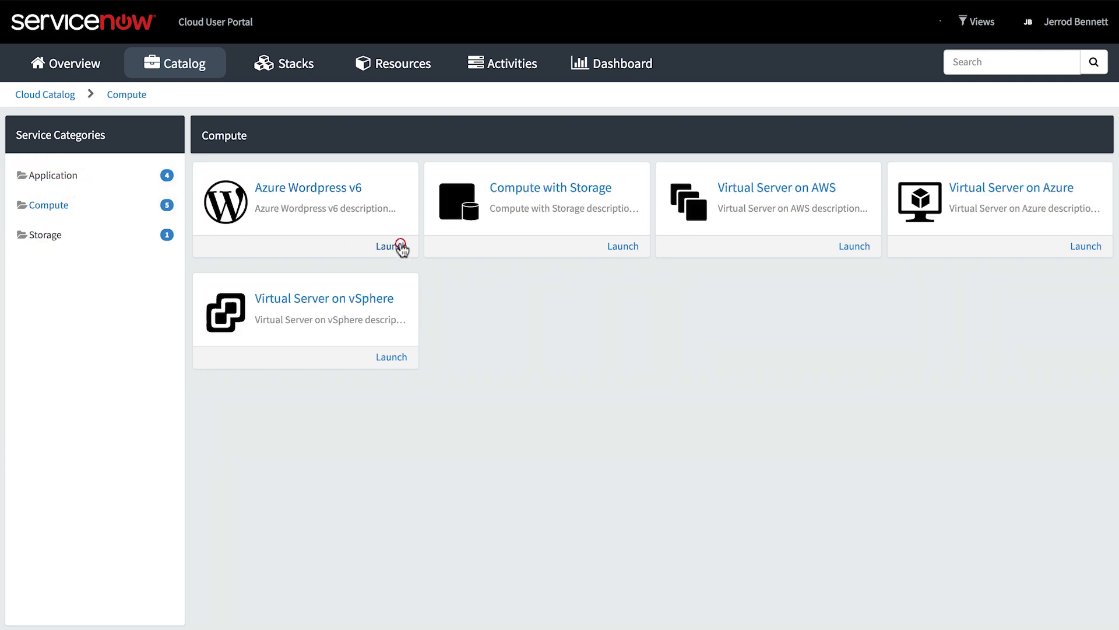
- Launch an Azure Wordpress v6 stack named salesblog3 and submit the request
click(391, 245)
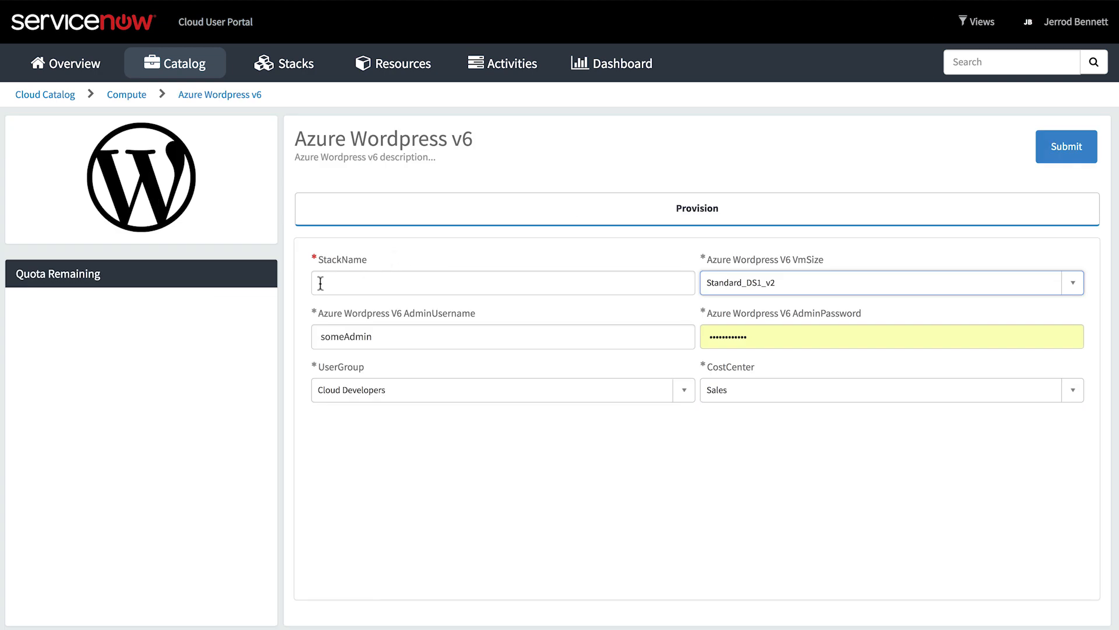
text(salesblog3)
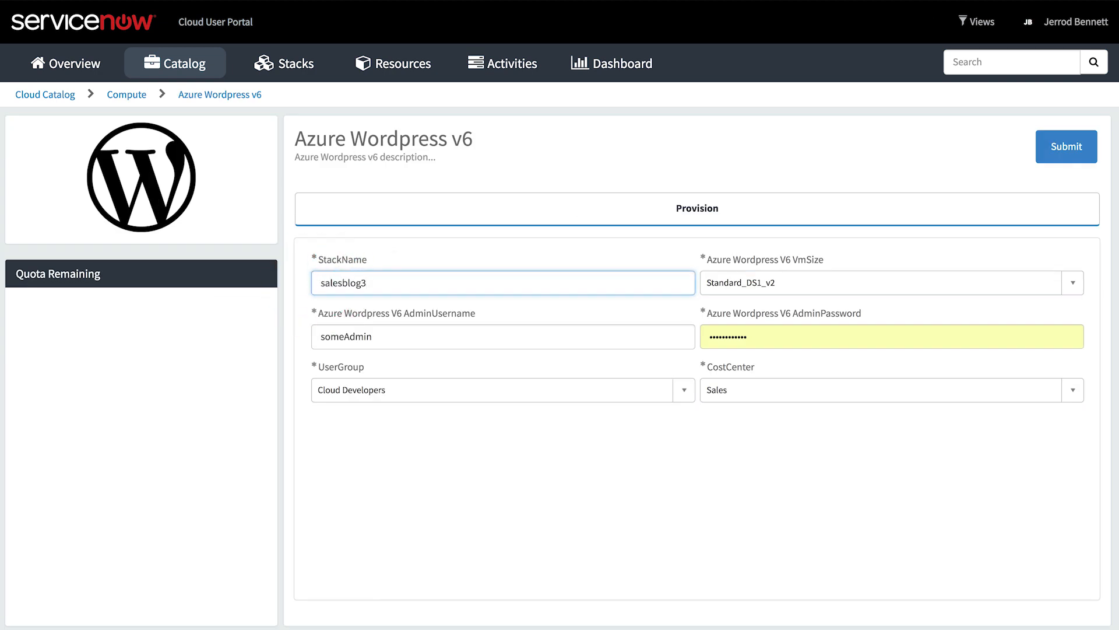
click(1065, 146)
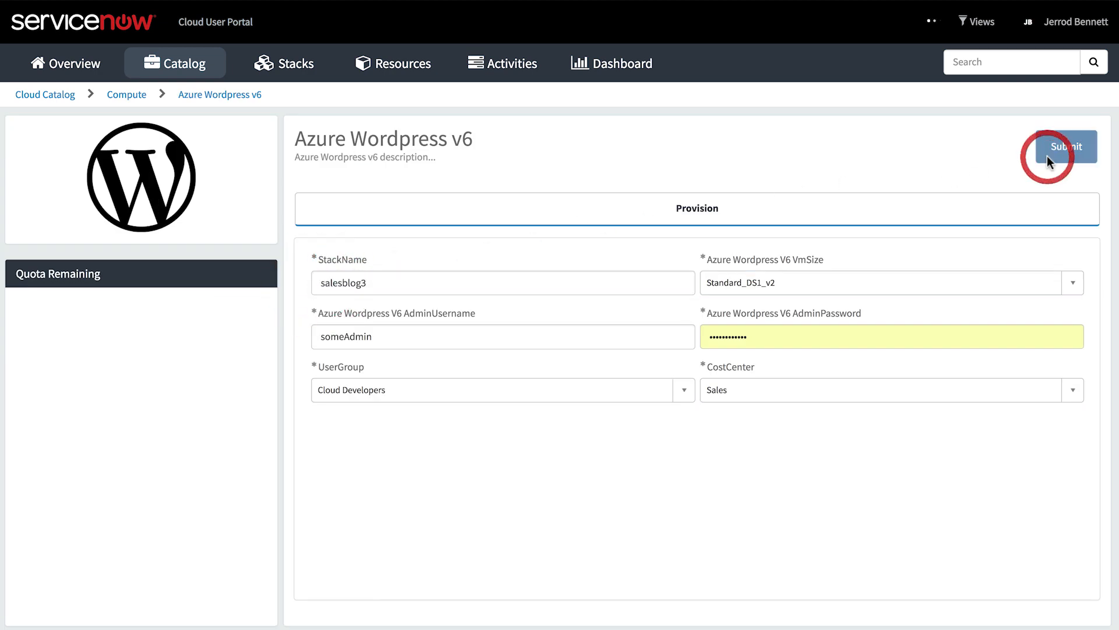
click(1065, 147)
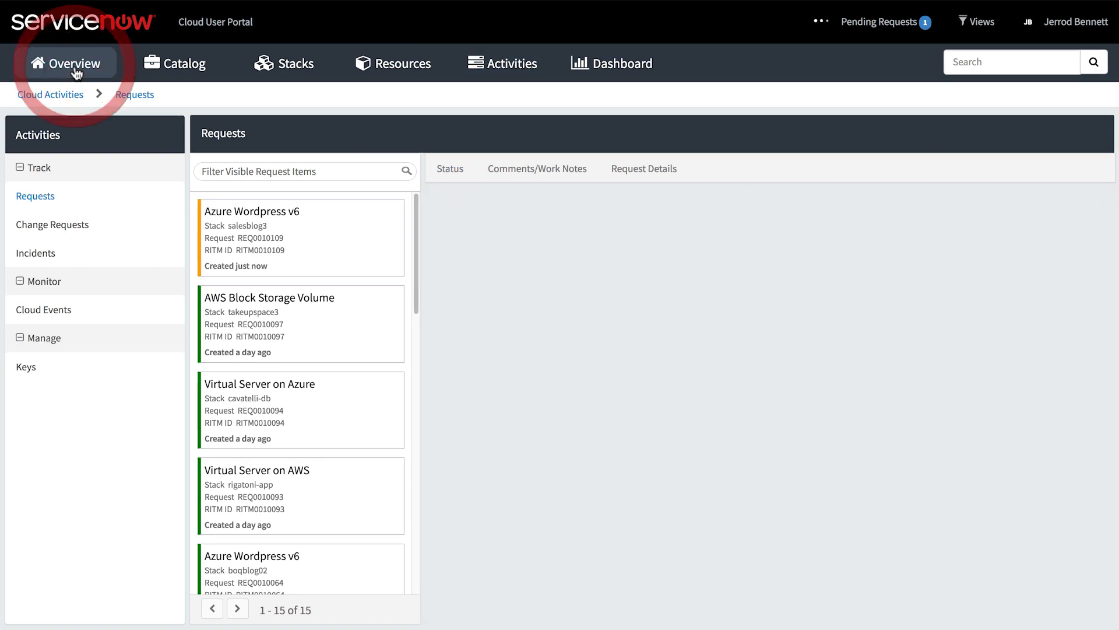
- Open rigatoni-app from All Stacks to view its active AWS virtual server details
click(68, 63)
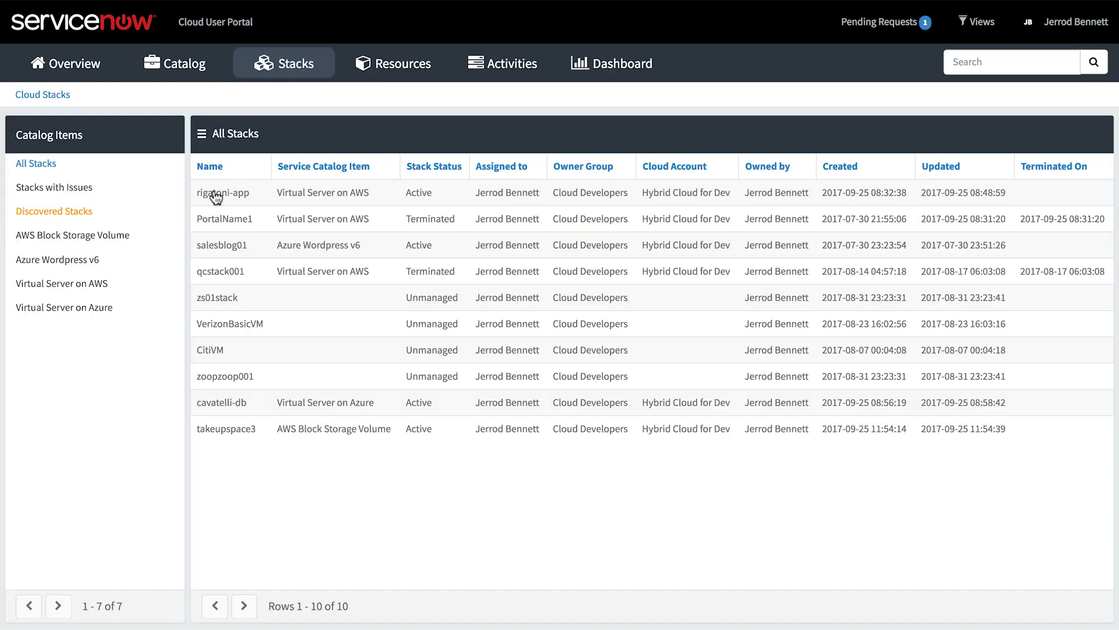
click(228, 192)
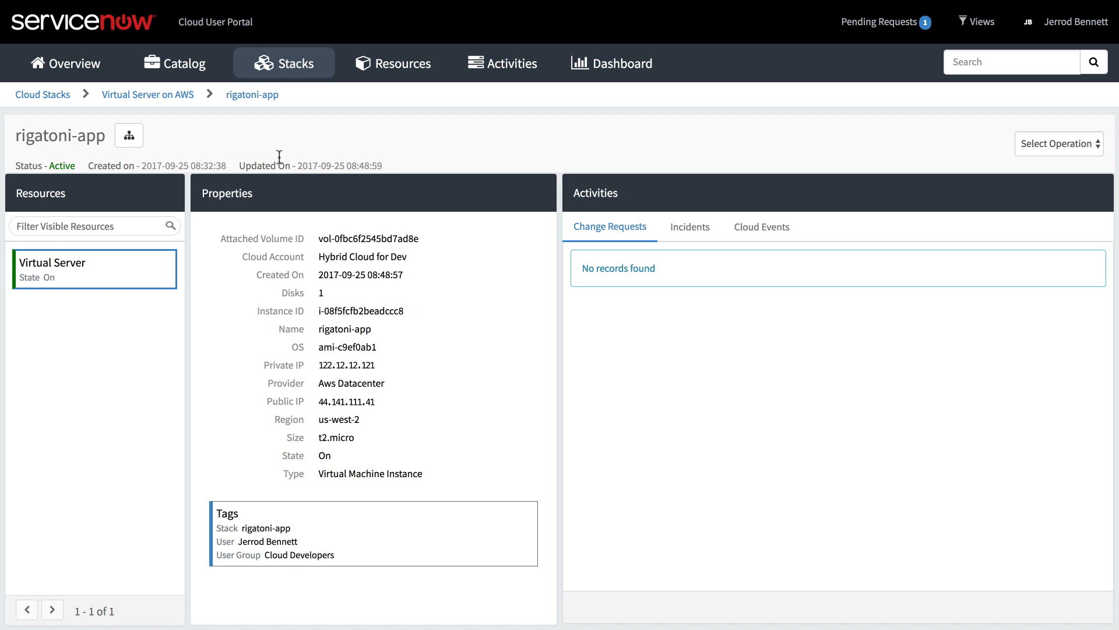
- List virtual machine instances and show QAVM04's operations: Start, Deprovision or Stop
click(392, 63)
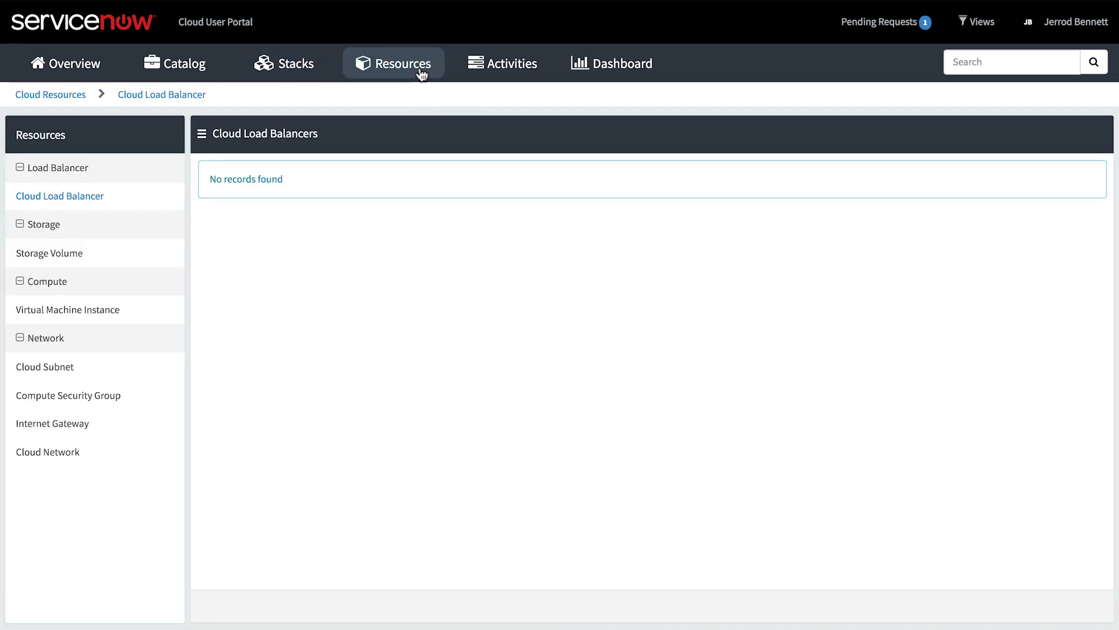
click(68, 309)
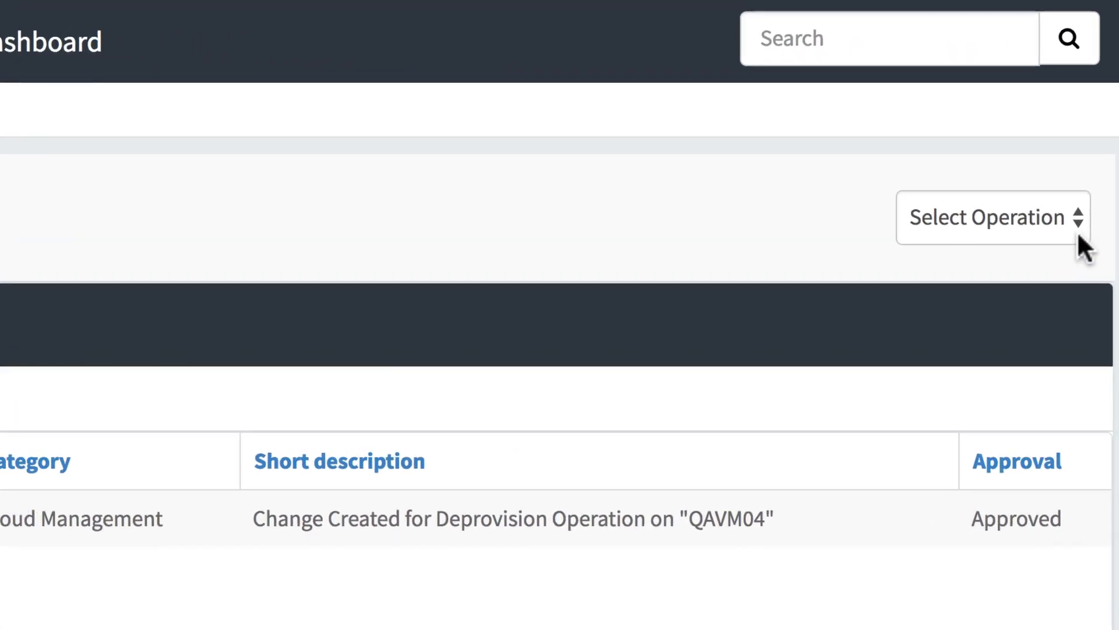
click(991, 216)
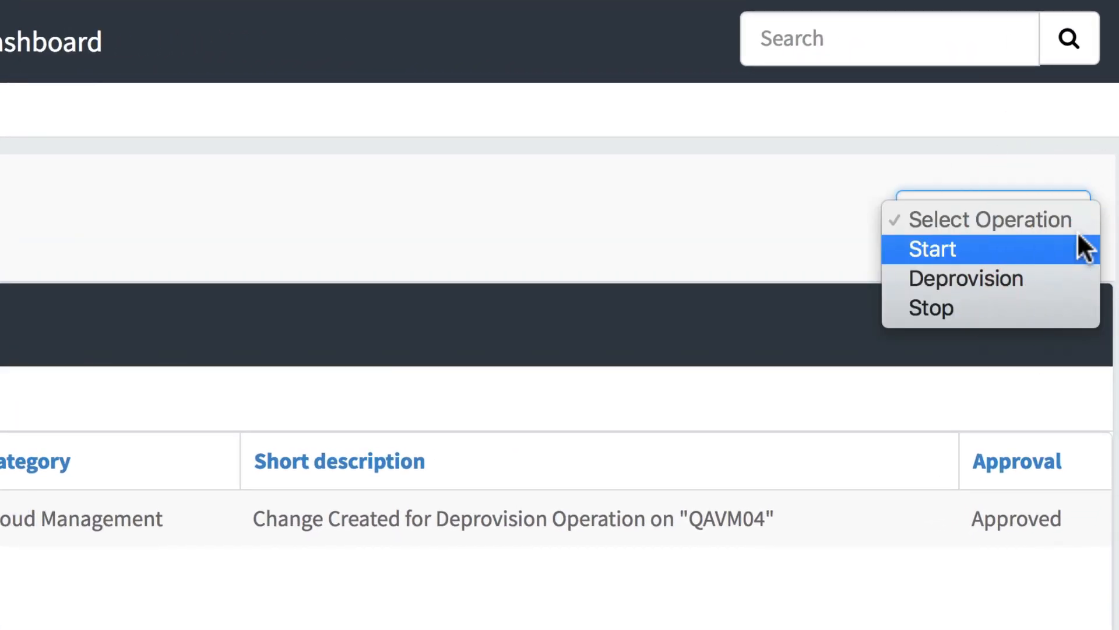
mouse_move(1110, 323)
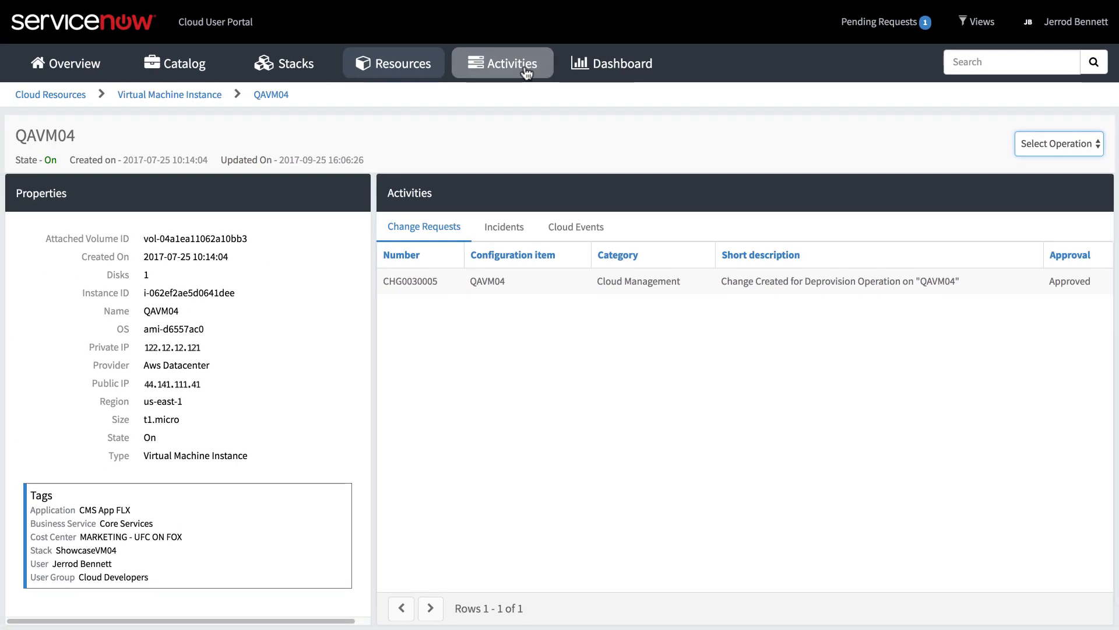
- In Activities, view change requests, then the Incidents list with the terminated-VM incident
click(502, 63)
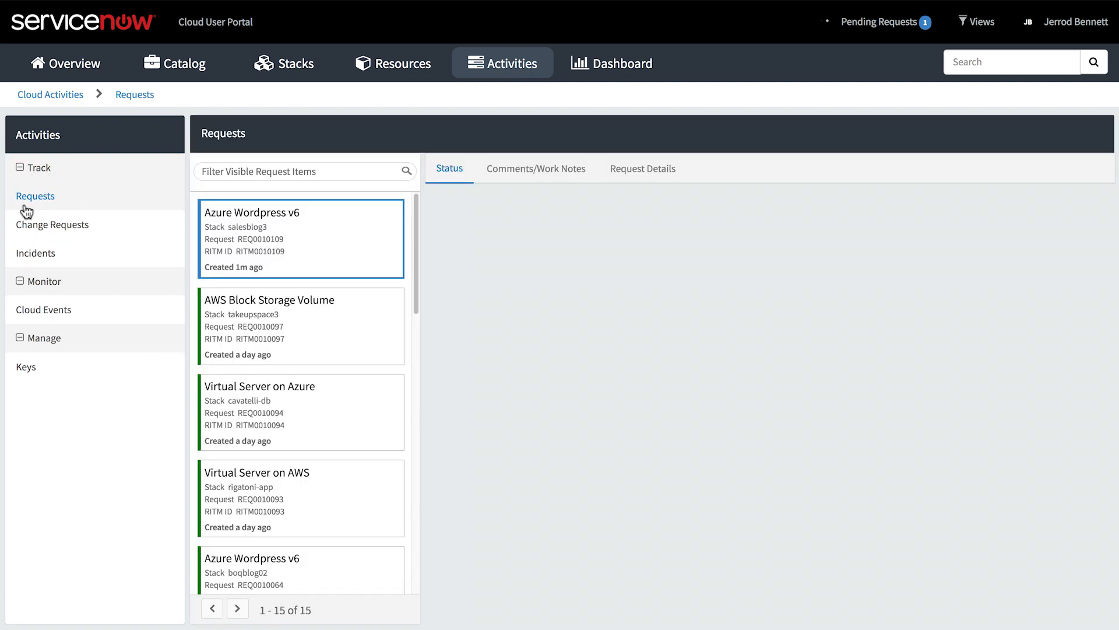
click(51, 224)
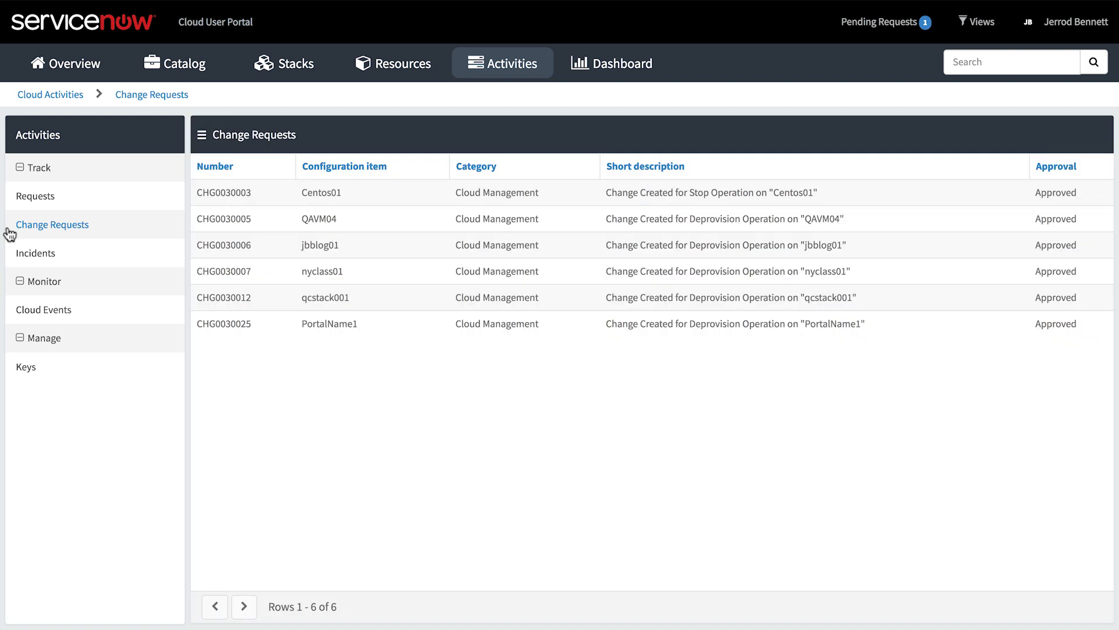
click(35, 252)
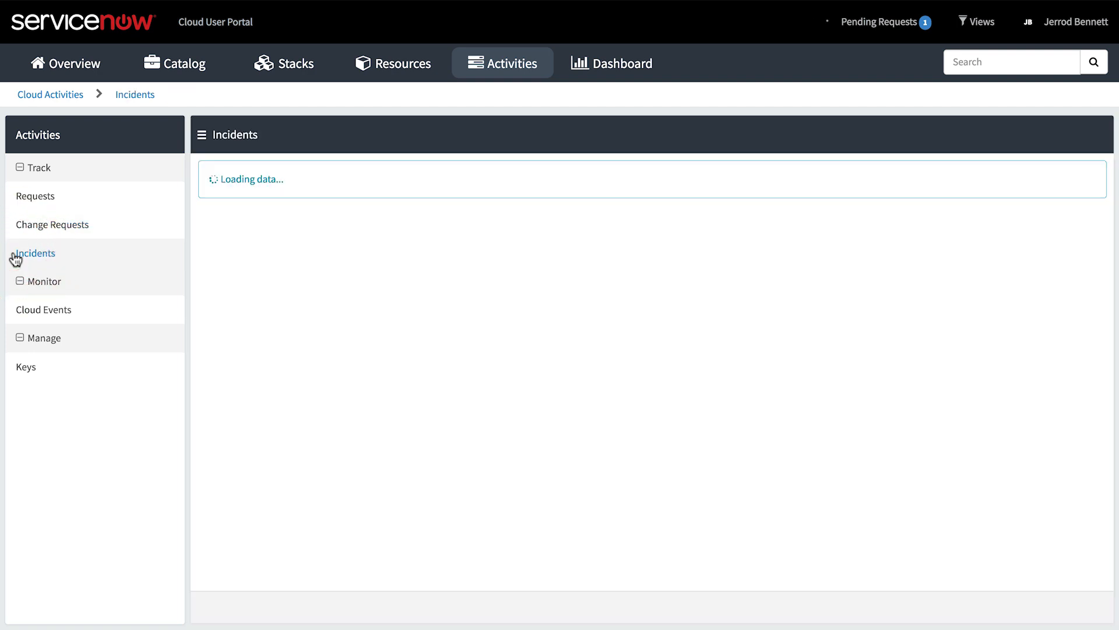
click(35, 253)
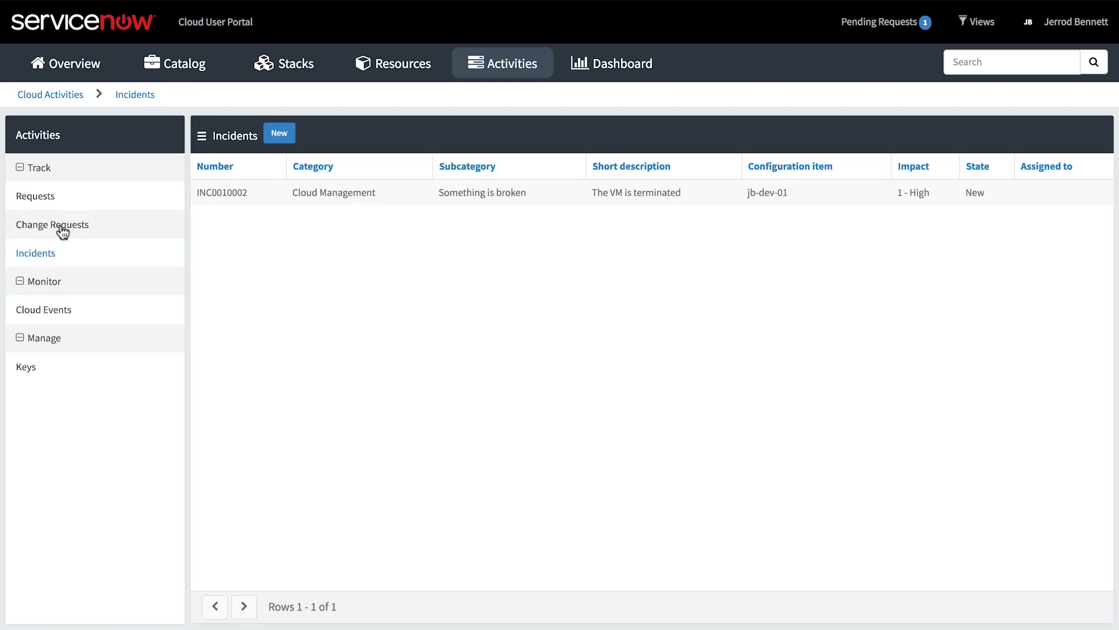
- Start a new incident, then reach the MID Server Dashboard showing mid.azure01 up and validated
click(279, 134)
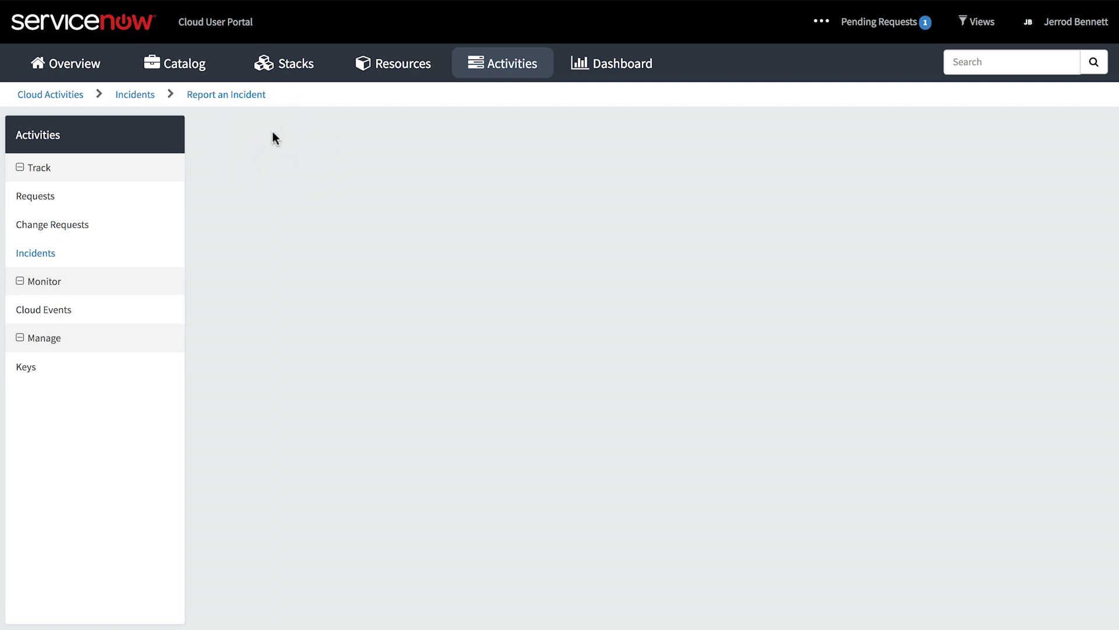
click(226, 95)
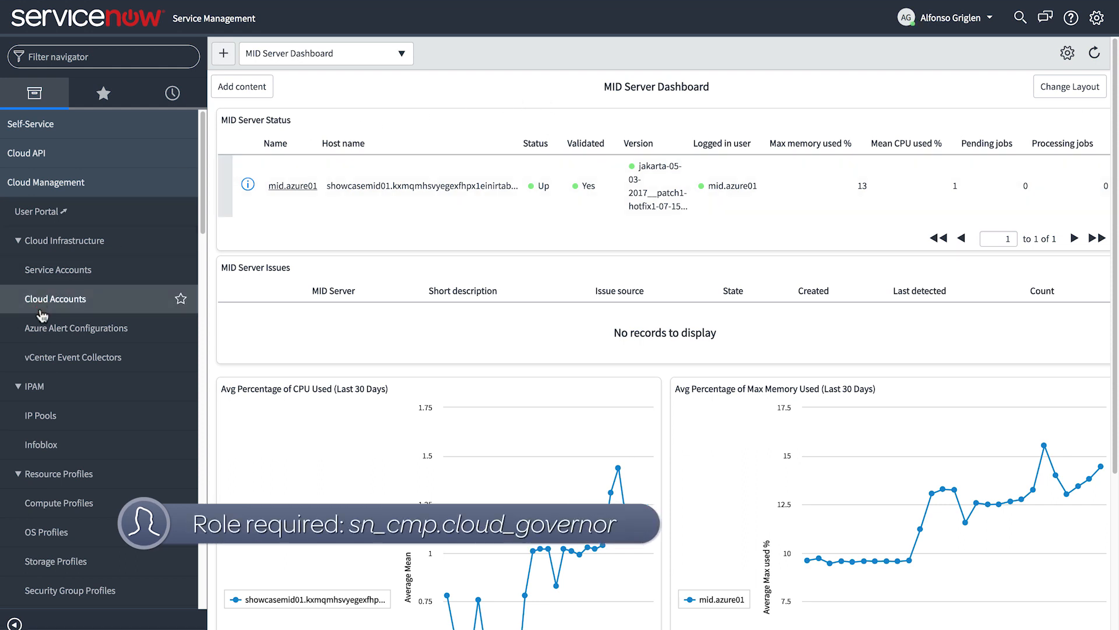
- Show capacity limits for the AWS us-west-2 datacenter in Hybrid Cloud for Dev
click(55, 298)
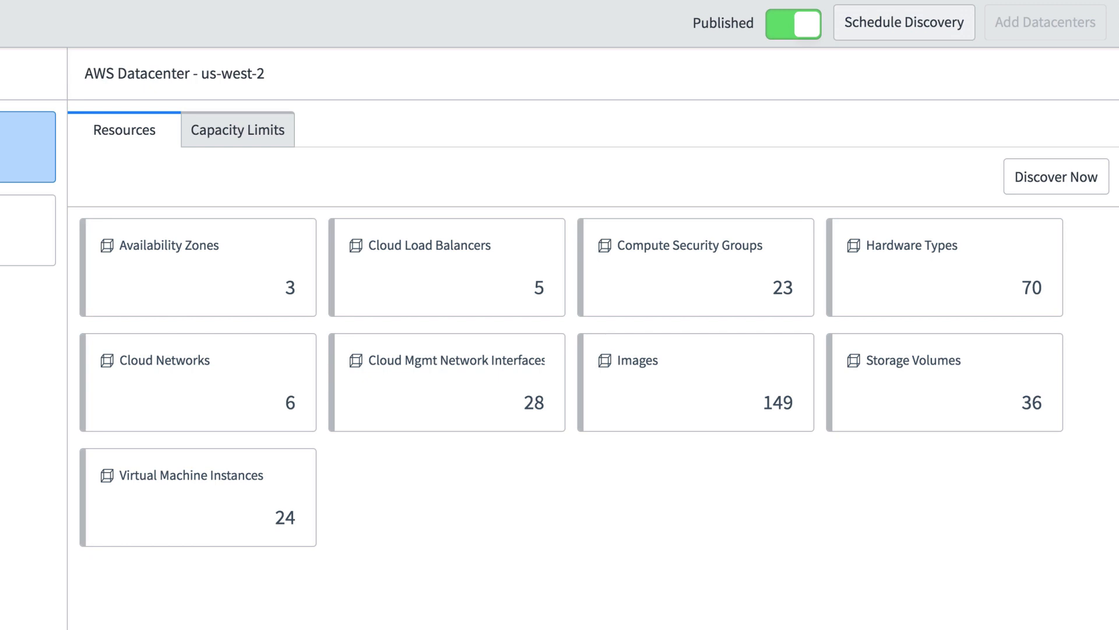
click(238, 129)
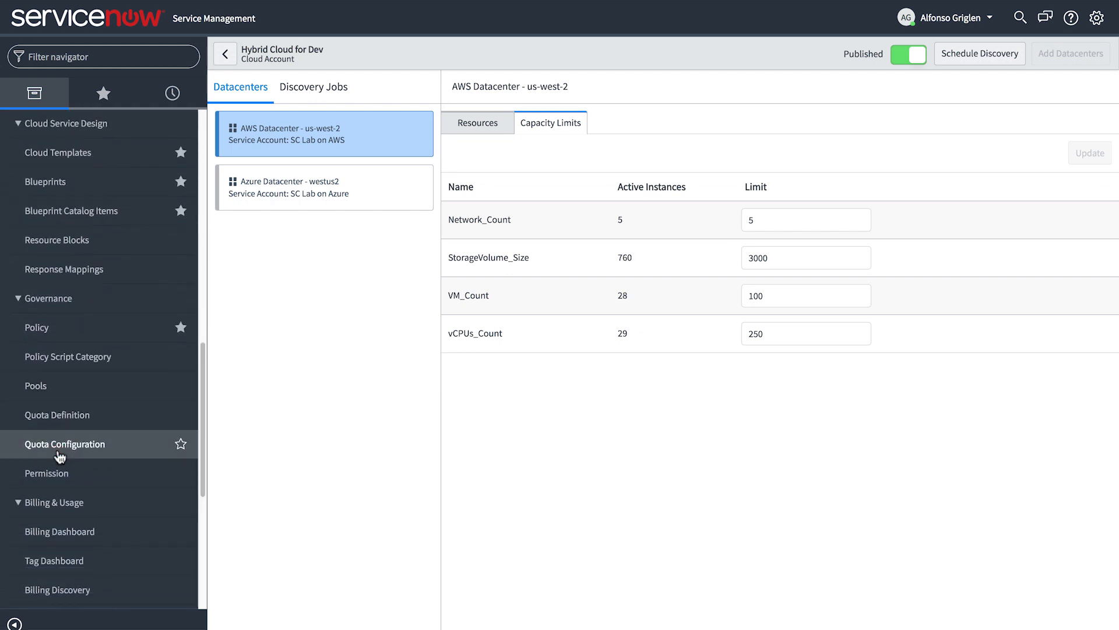
- View the quota configurations, then the policy list with Azure Wordpress Parameters and Simple Approval
click(65, 443)
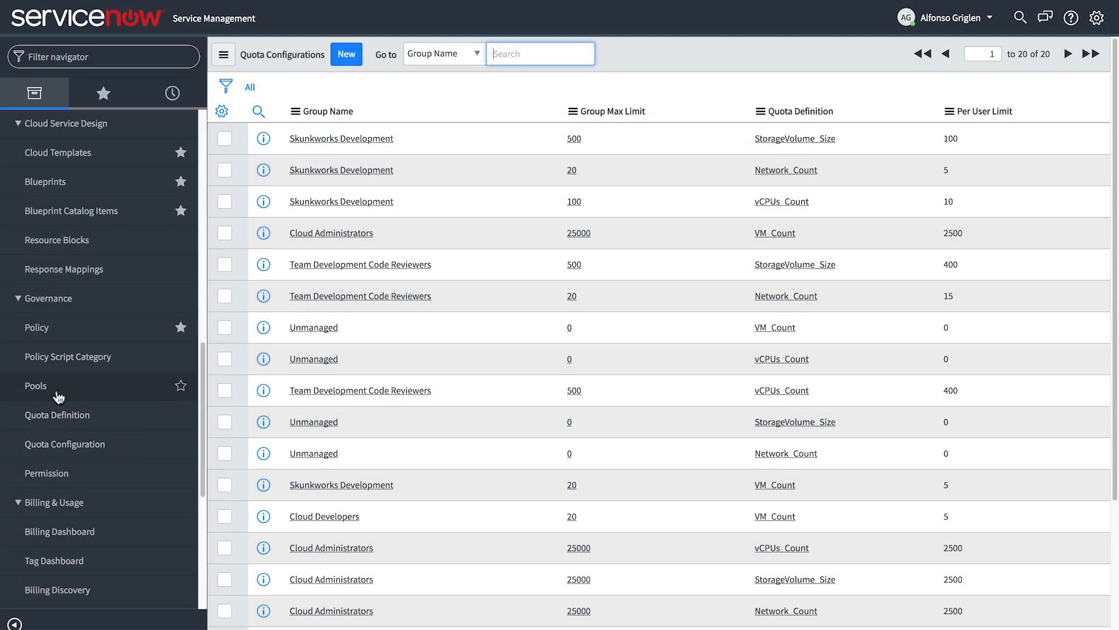
click(37, 335)
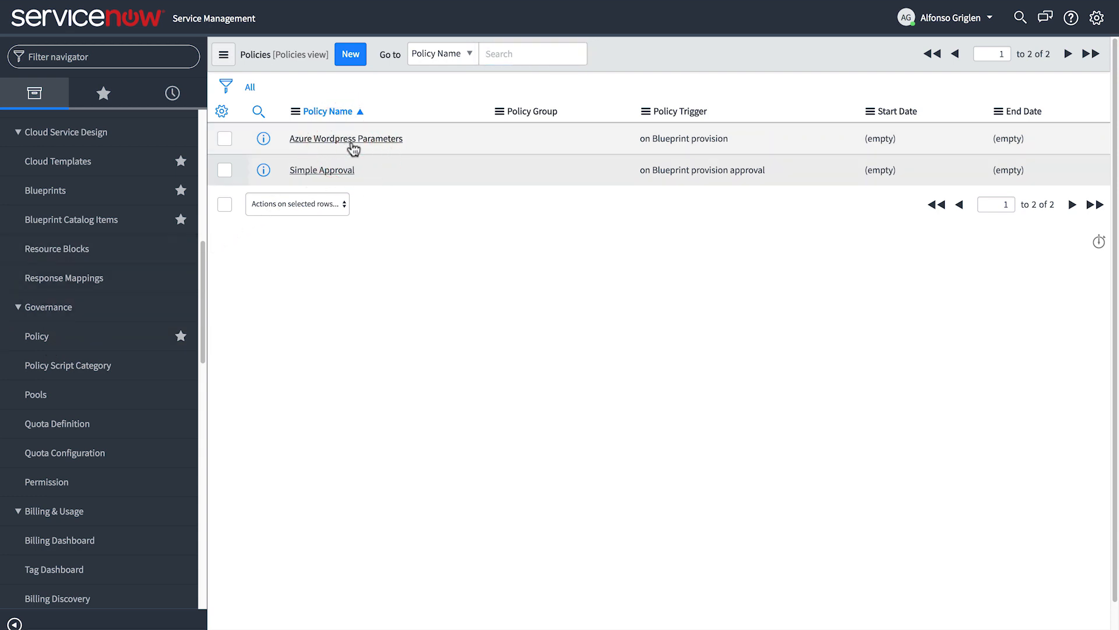
- Inspect the property override action of the Azure Wordpress Parameters policy's Fill in vmDnsName rule
click(345, 137)
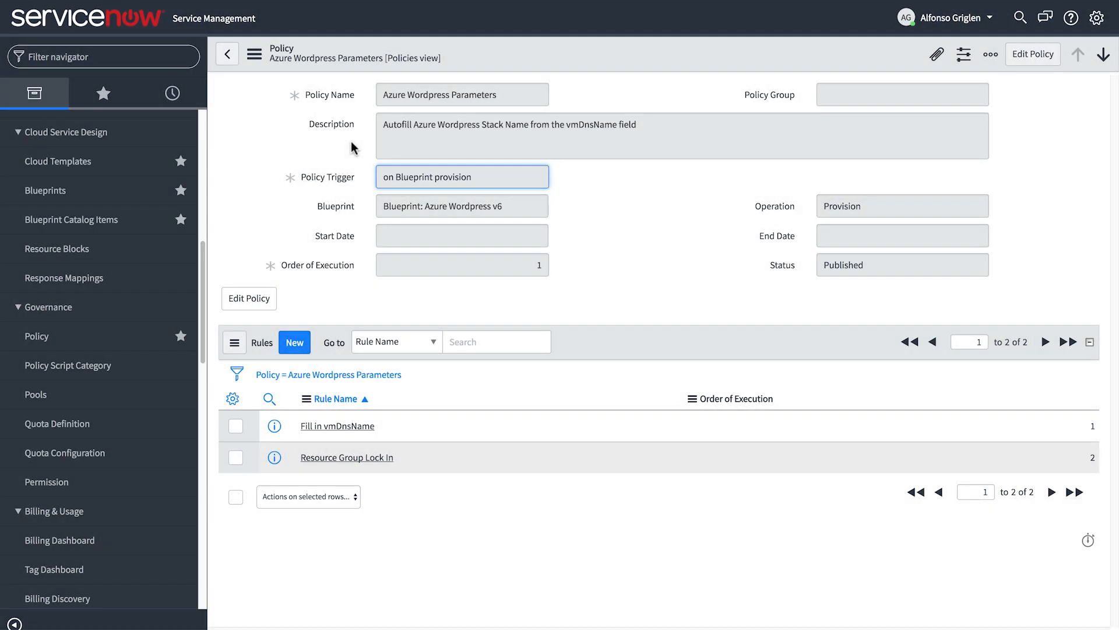
mouse_move(319, 363)
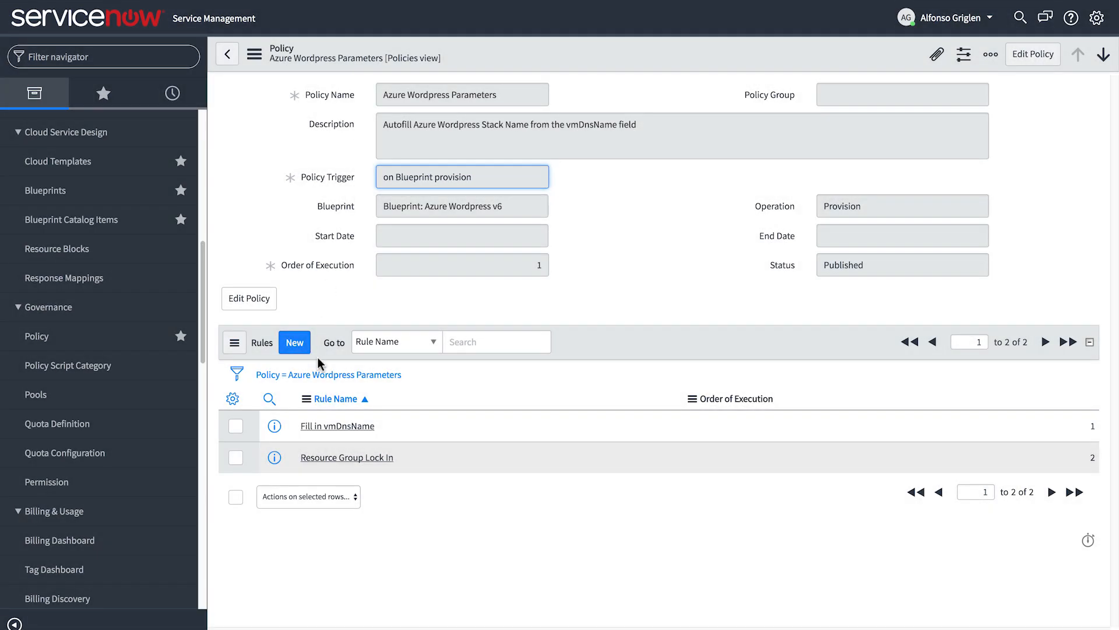
click(336, 425)
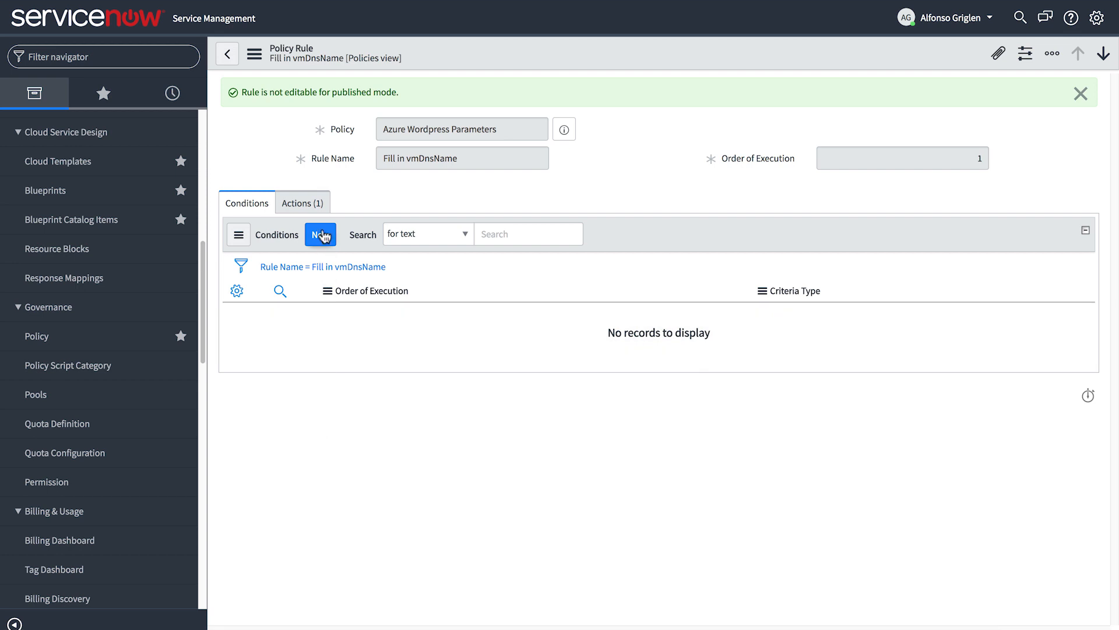
click(298, 203)
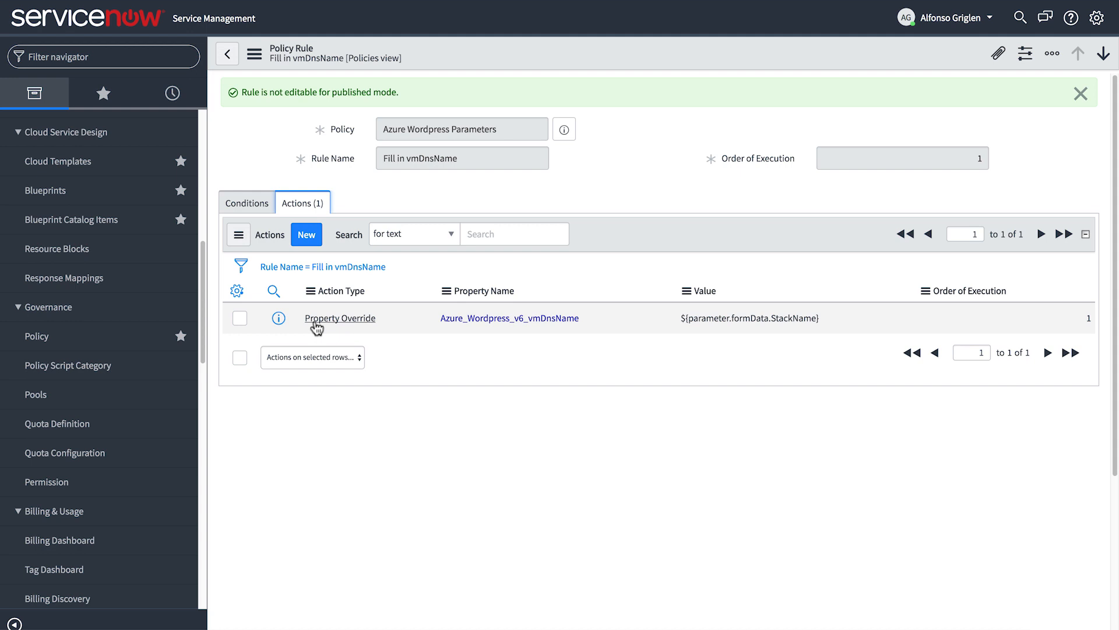
click(45, 190)
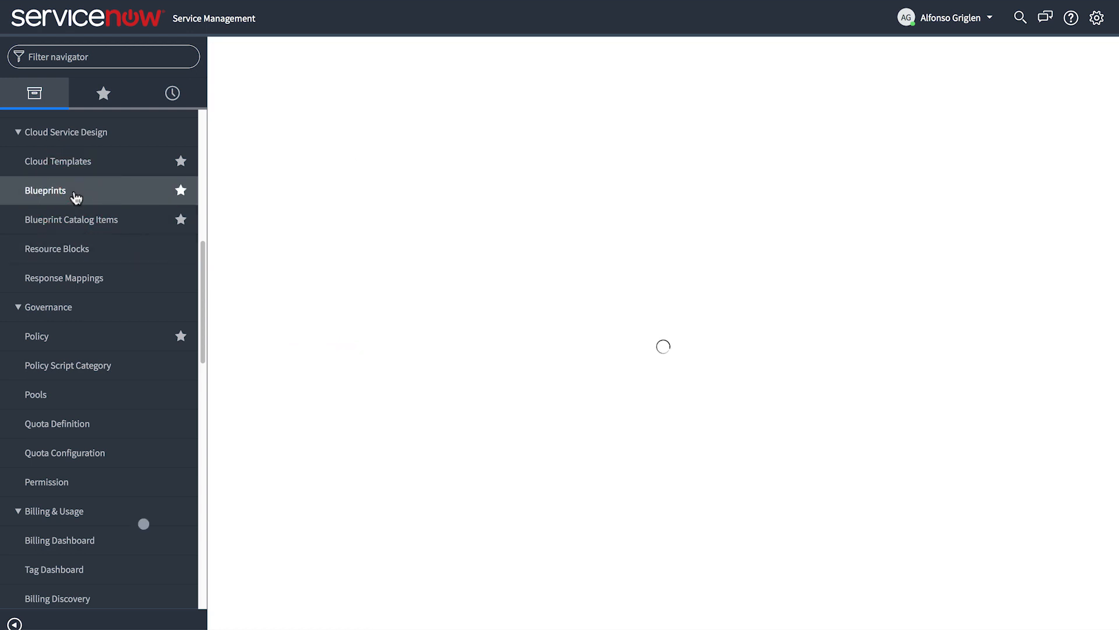
- Preview the AWS Block Storage Volume blueprint, return, and dismiss the YAML import dialog
click(45, 190)
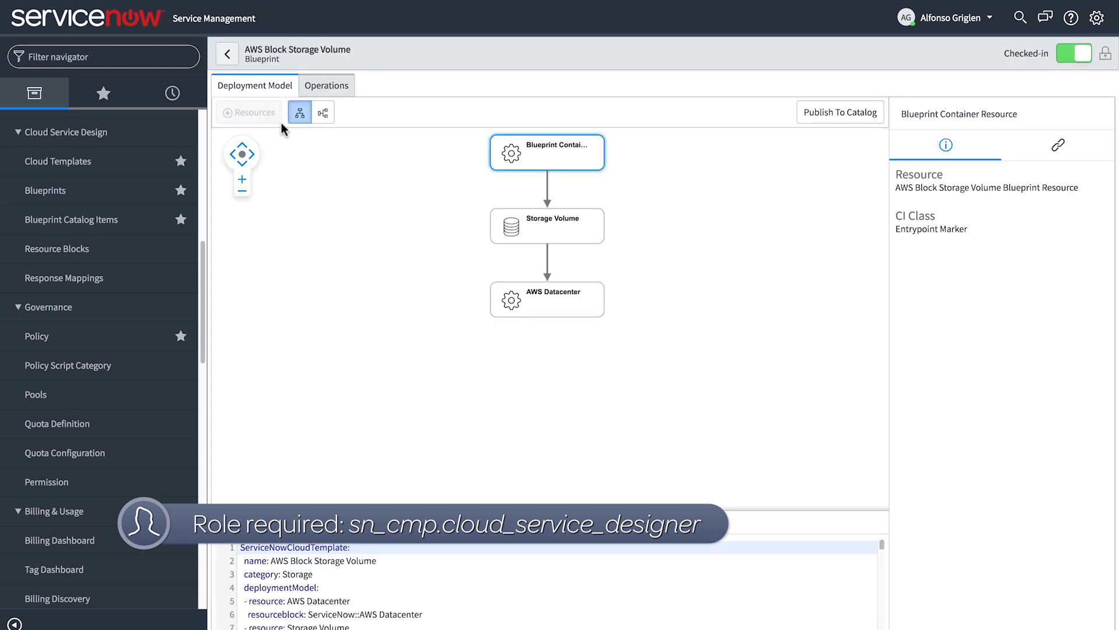
click(226, 54)
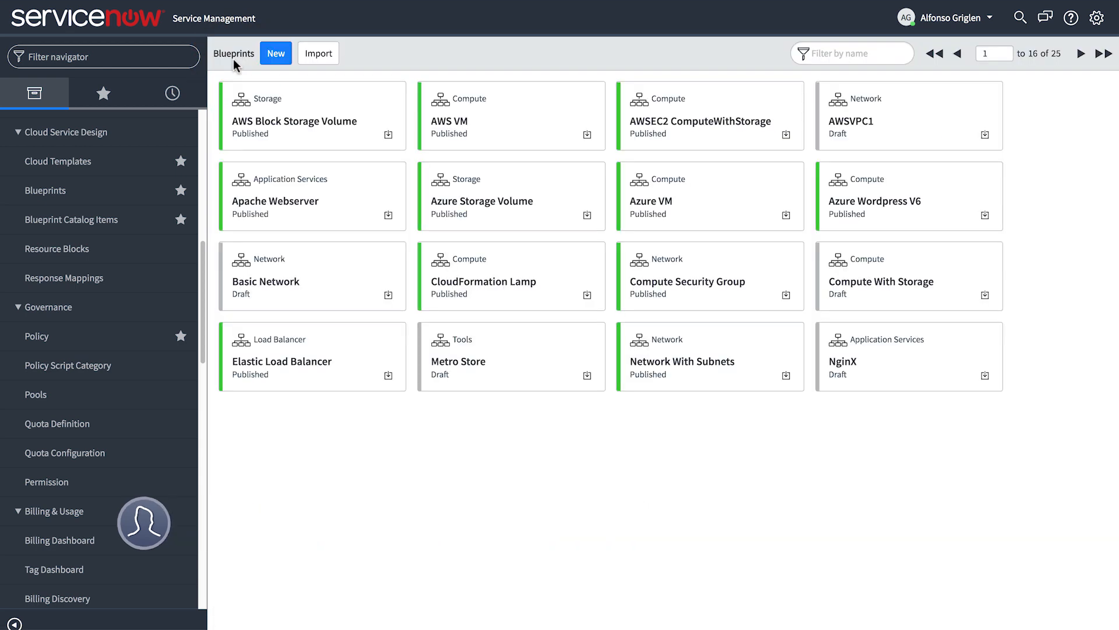
click(318, 53)
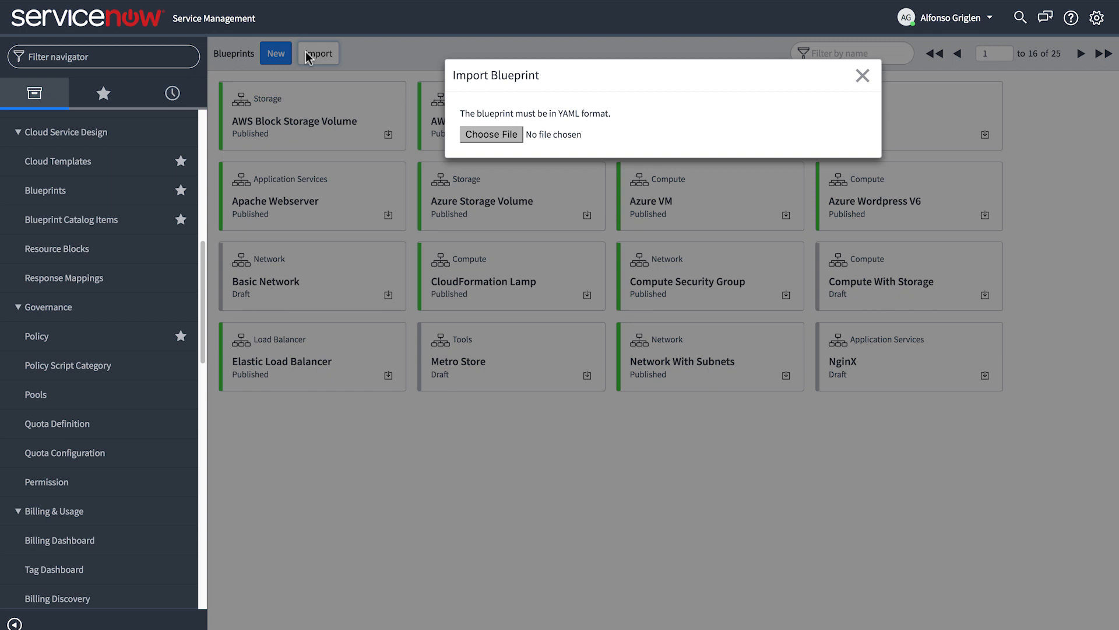
click(863, 76)
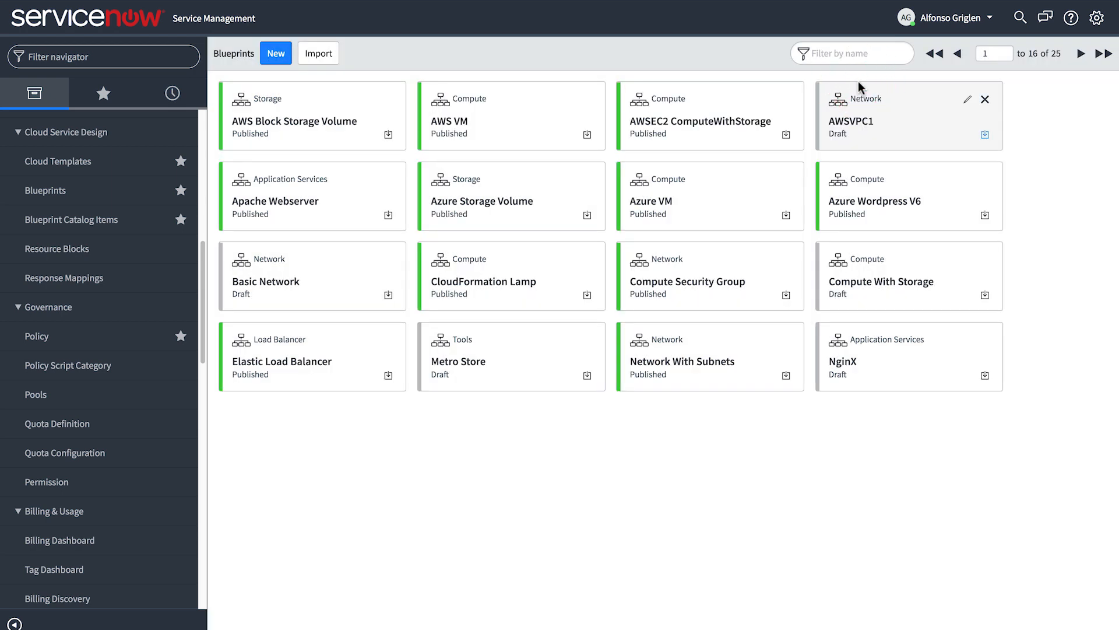
- Create a blueprint named 'Apache Webserver 2' in the Application Services category
click(275, 53)
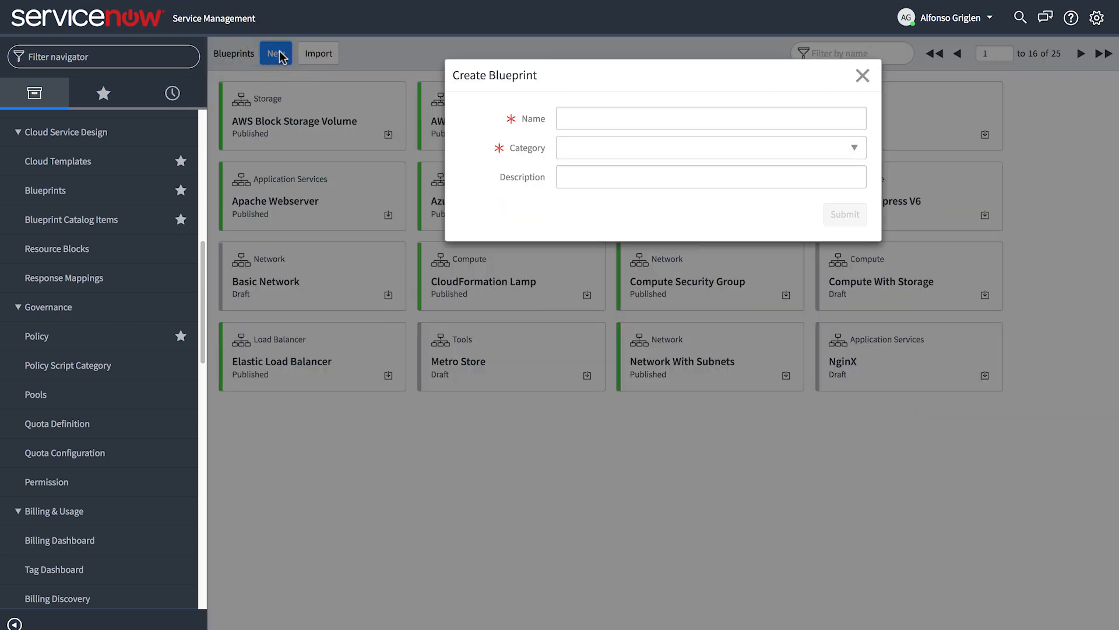
text(Apache Webserver 2)
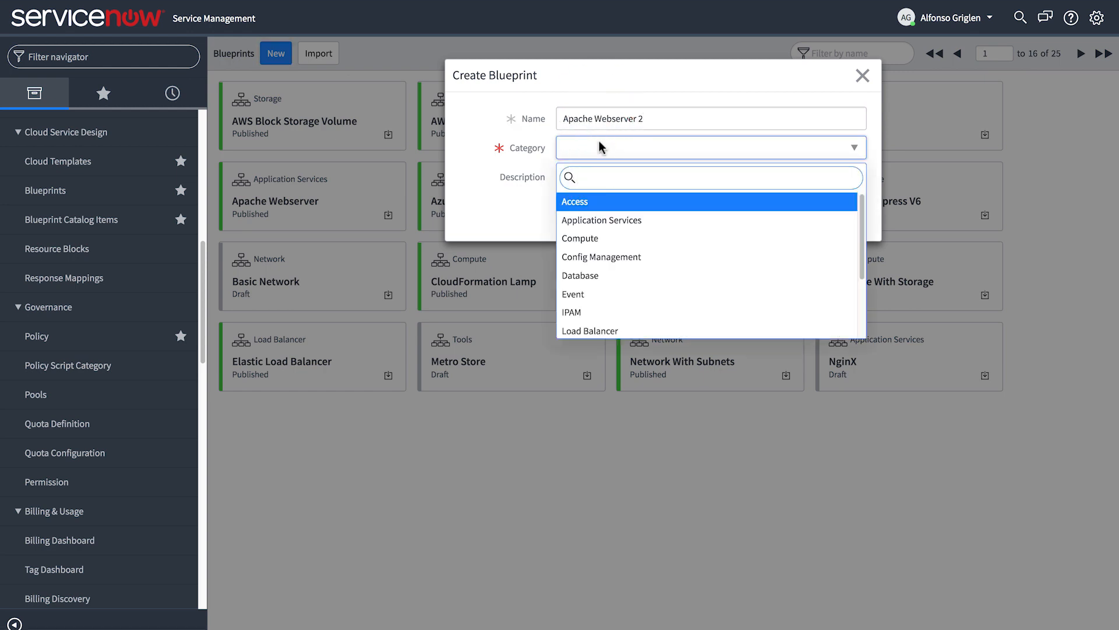
click(602, 220)
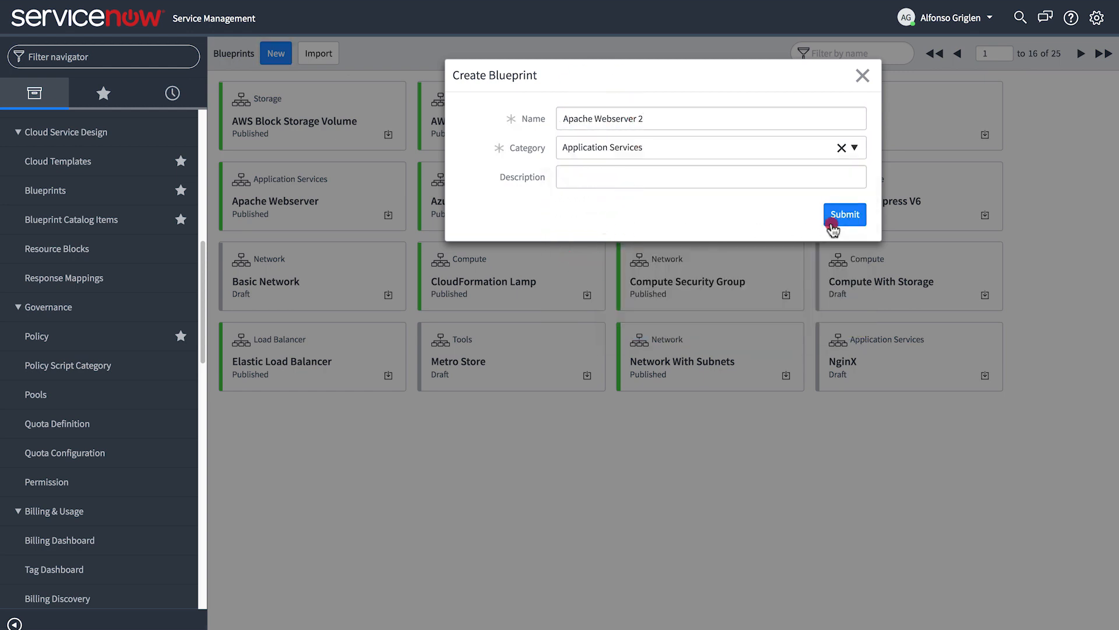
click(844, 214)
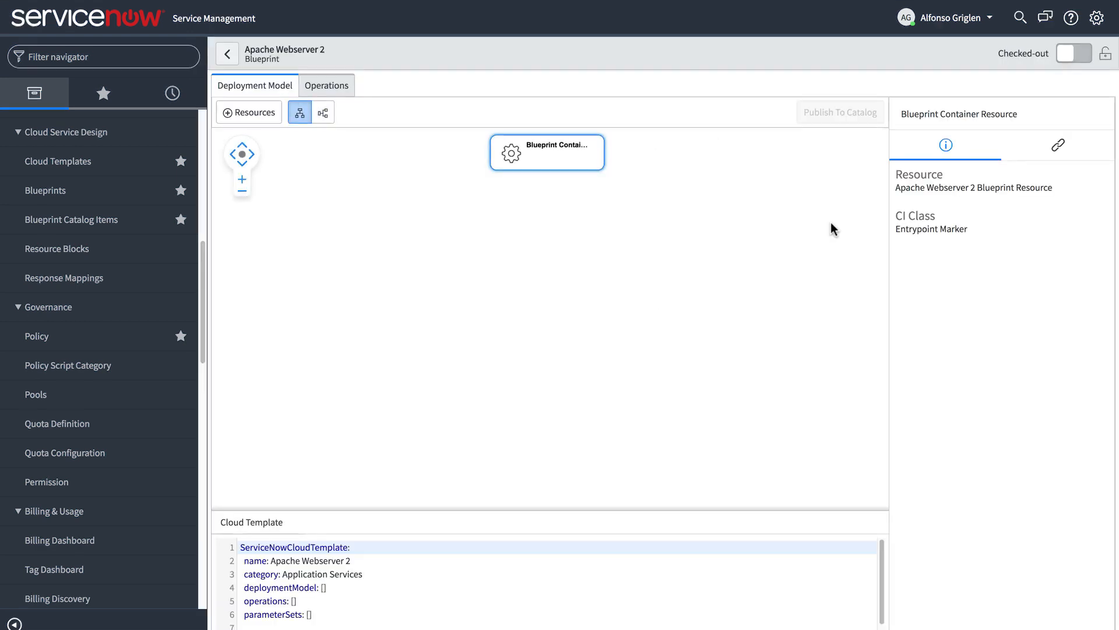
- Add Virtual Server and Storage Volume resources to the new blueprint
click(249, 112)
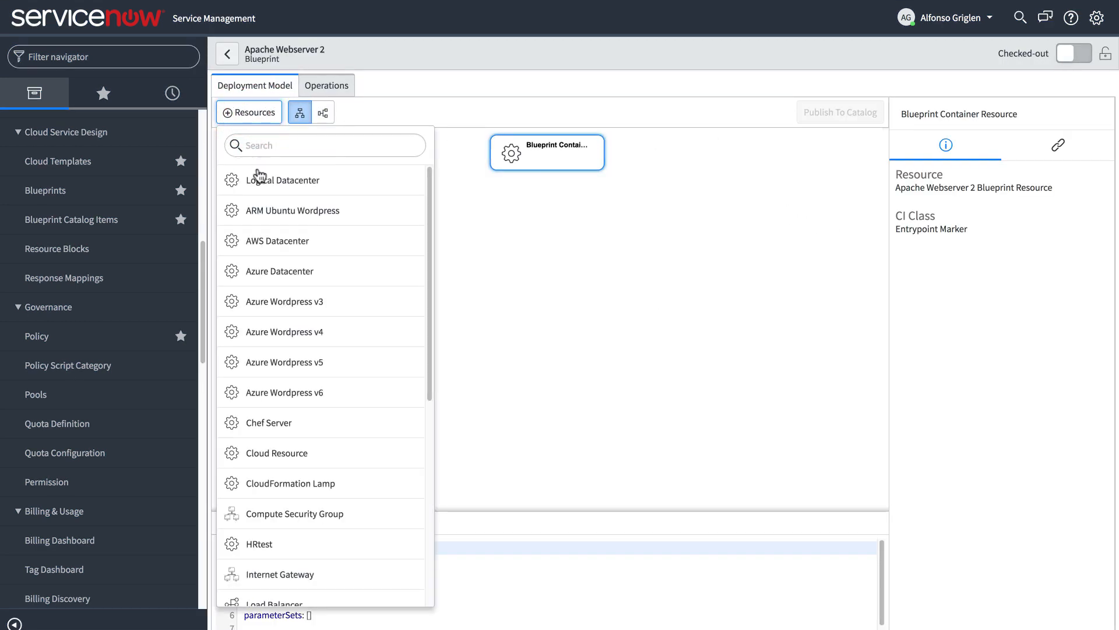
text(Virtua)
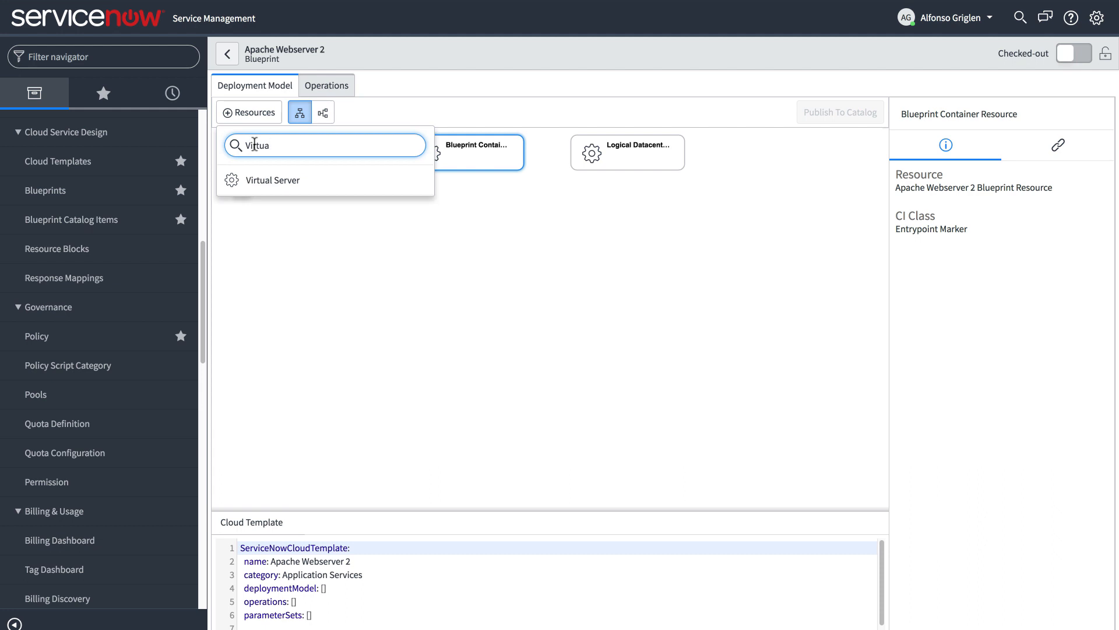
click(272, 179)
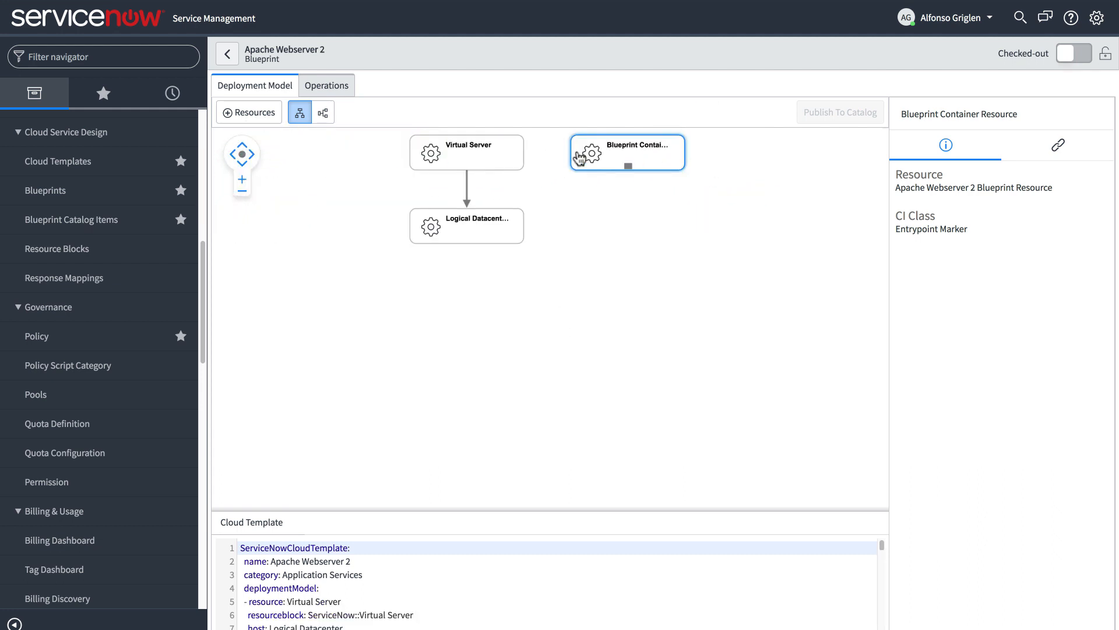
click(249, 111)
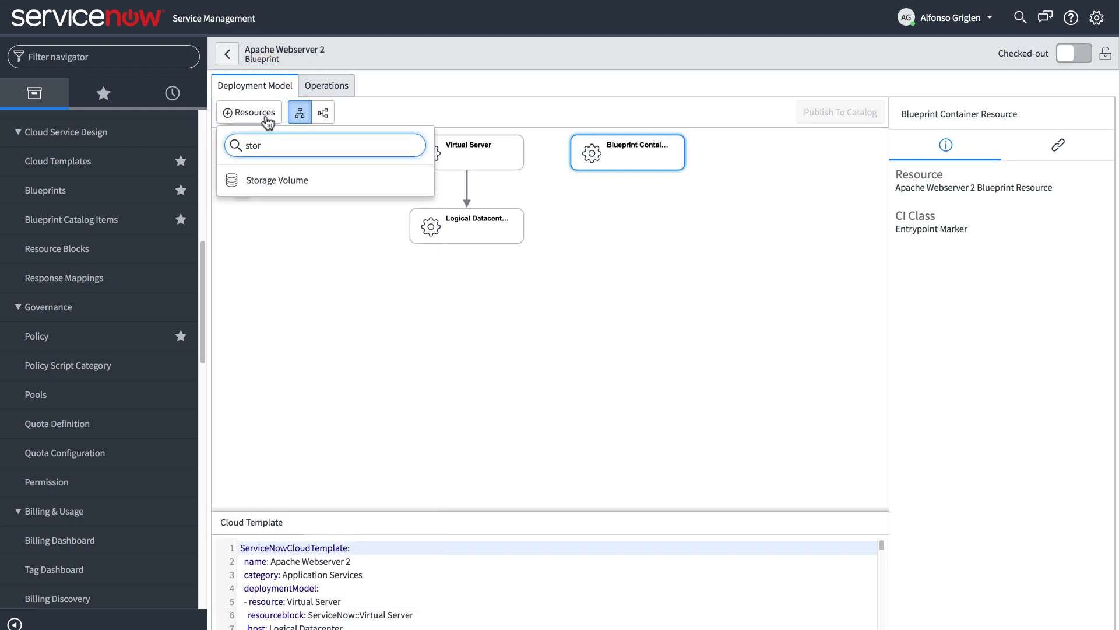
click(276, 180)
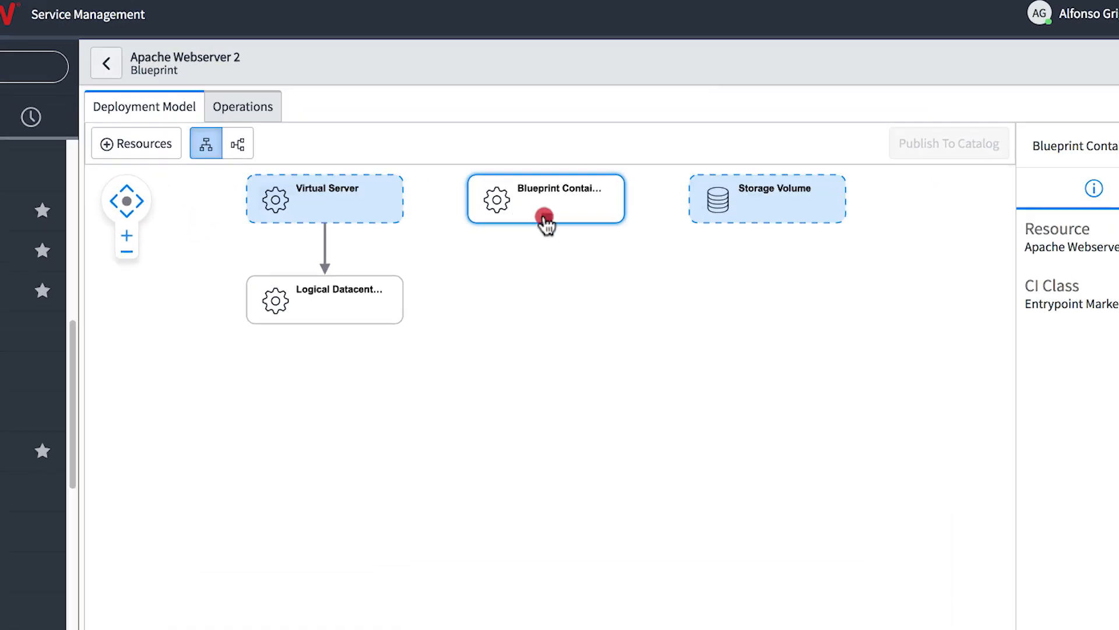